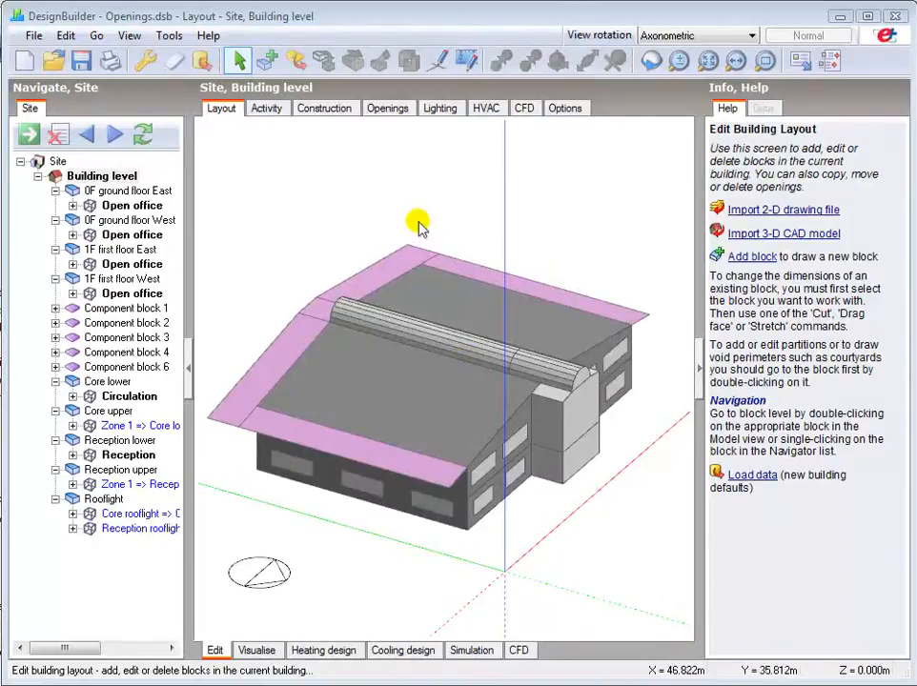
Step: Bring up the building-level Openings settings showing the 30% glazed project template
click(389, 107)
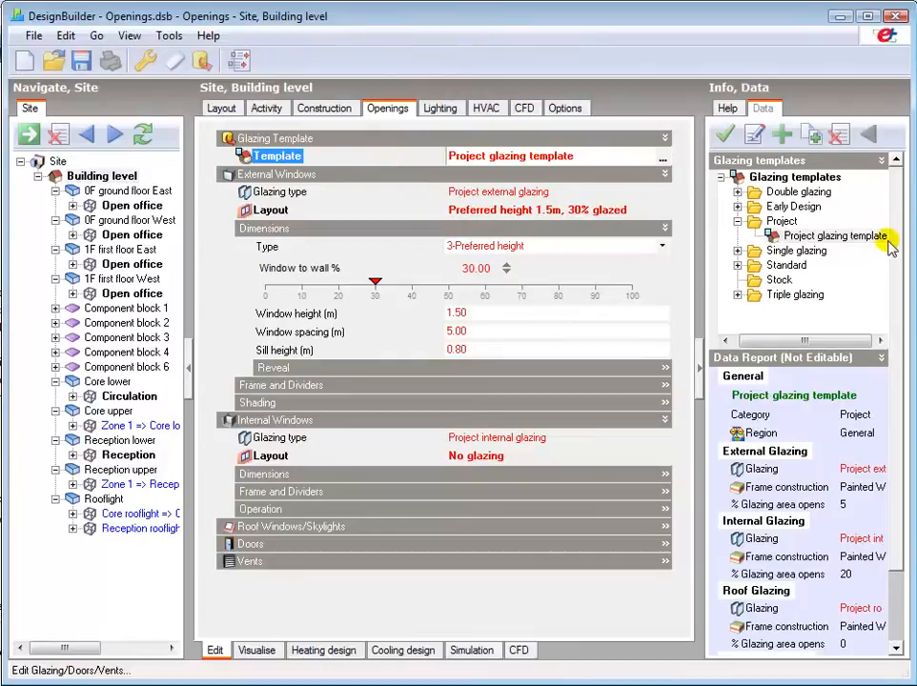
mouse_move(831, 290)
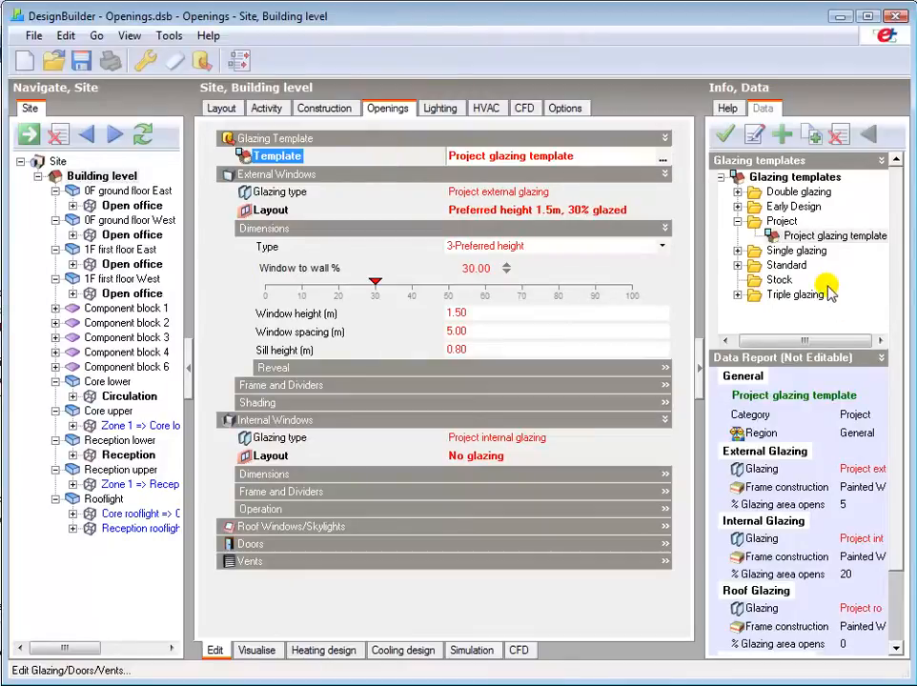
mouse_move(797, 389)
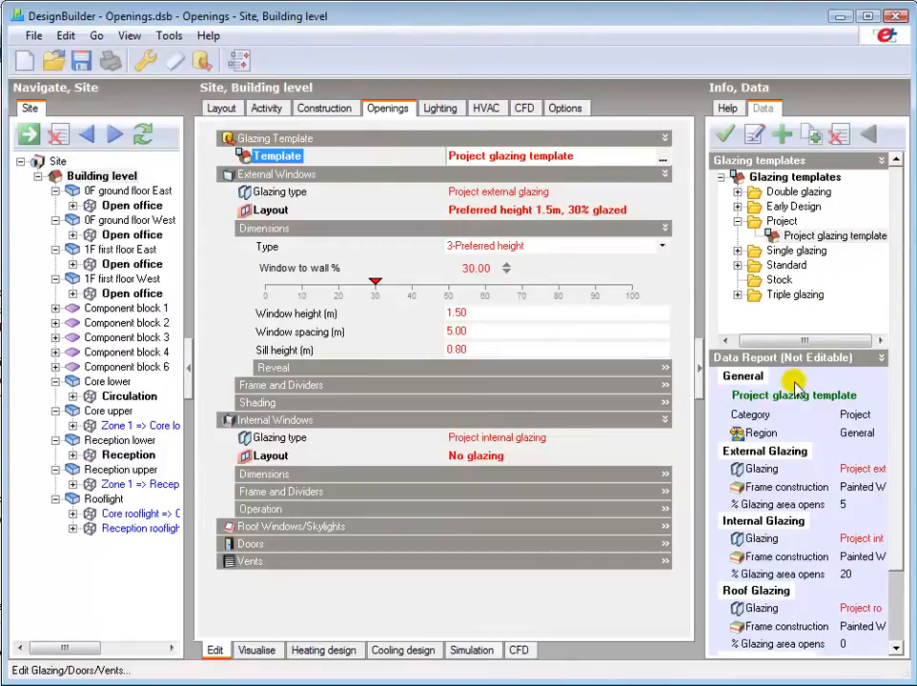
mouse_move(832, 500)
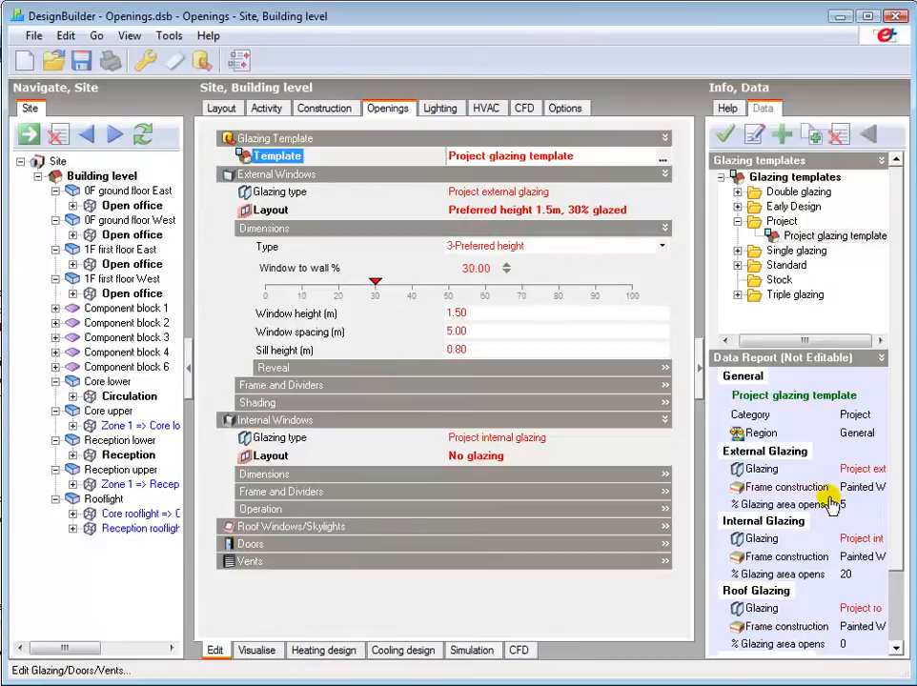
mouse_move(804, 423)
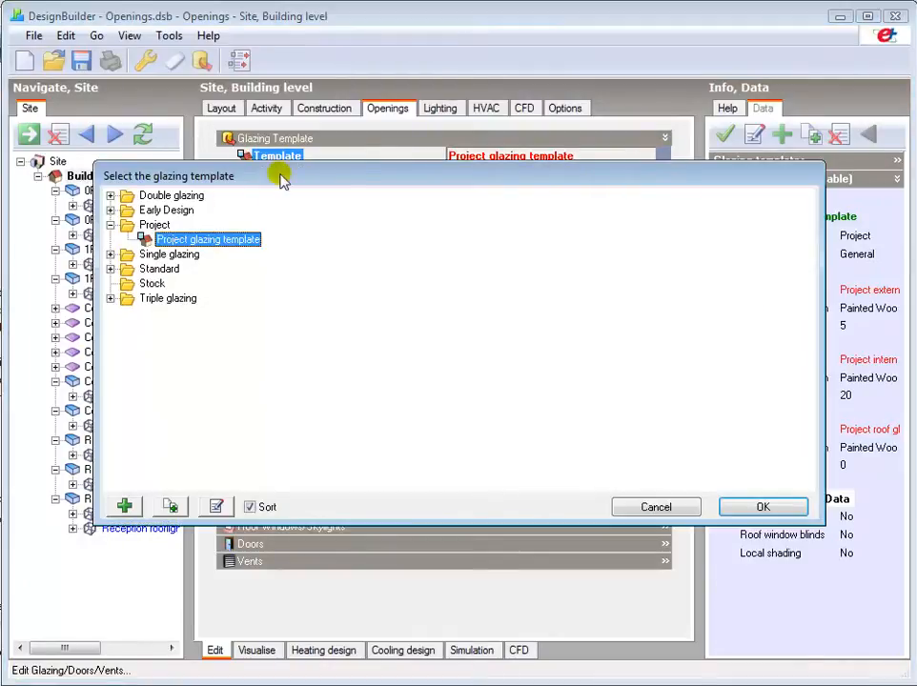
Step: Choose 'Double glazing, clear, no shading' from the Double glazing group and confirm it
click(111, 195)
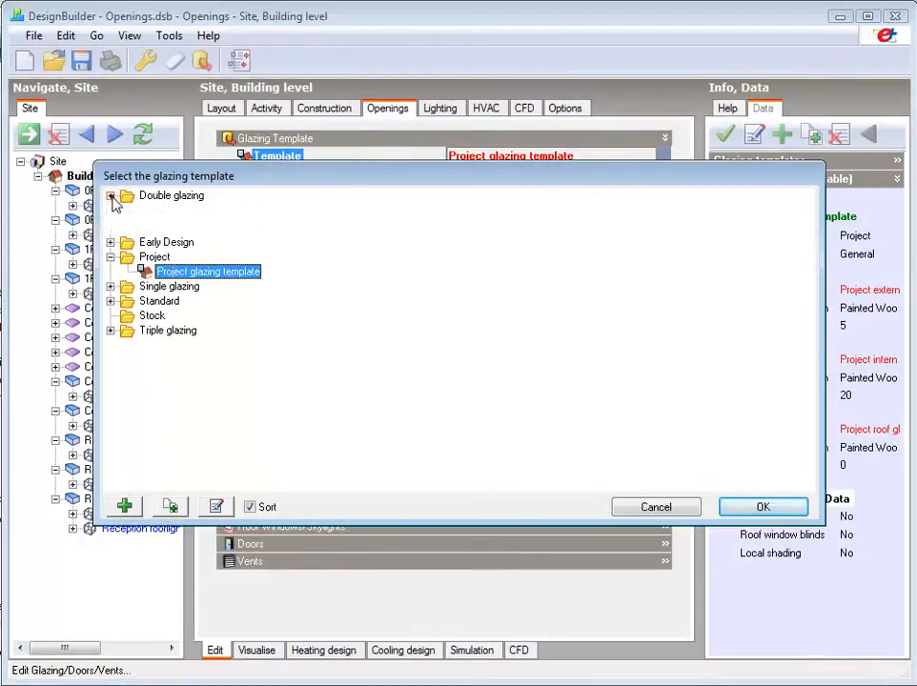
click(111, 194)
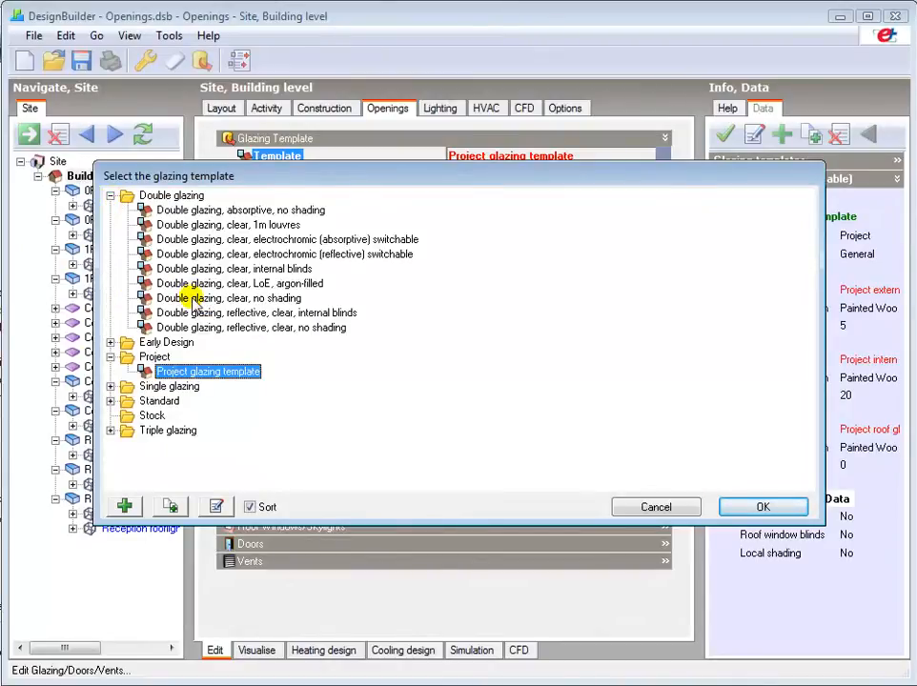
click(229, 298)
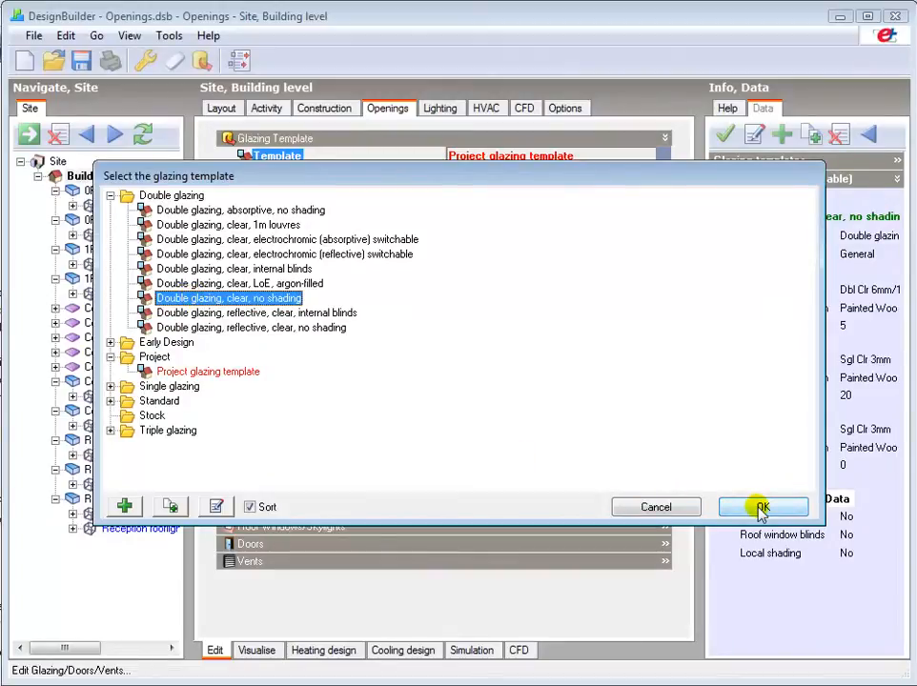
click(765, 507)
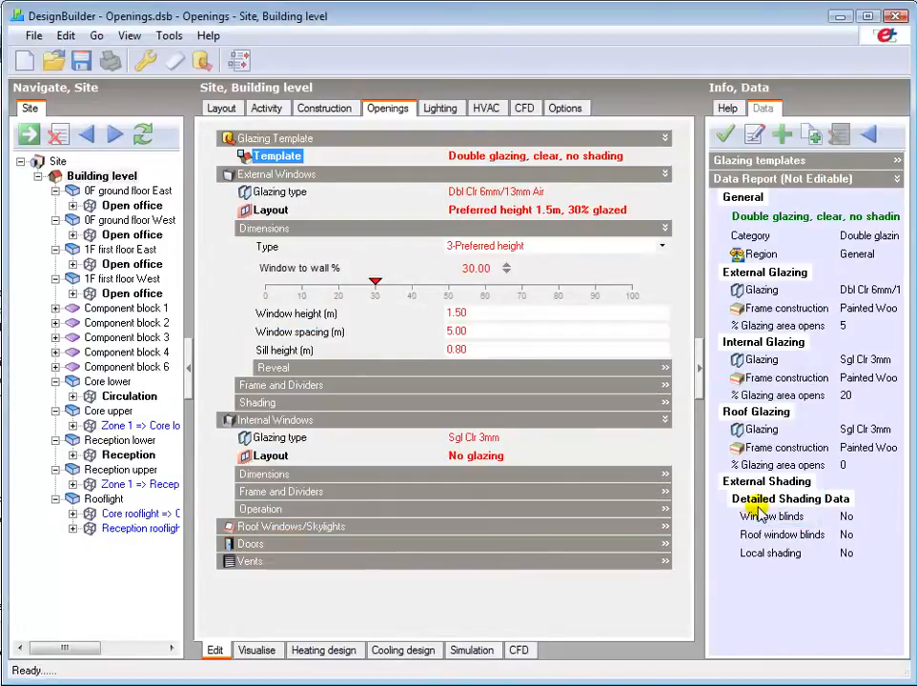
mouse_move(506, 393)
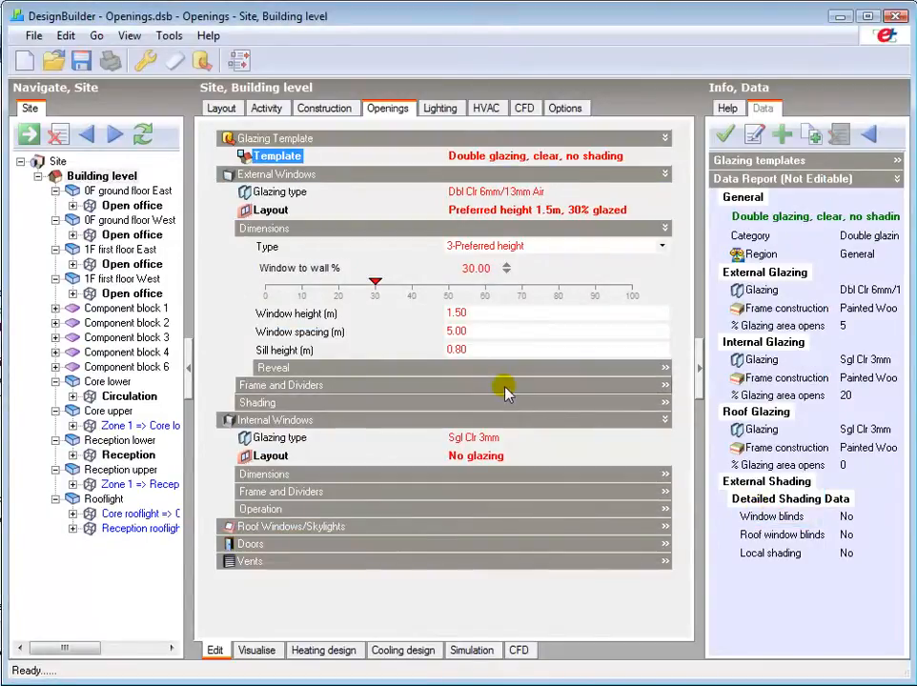
mouse_move(400, 411)
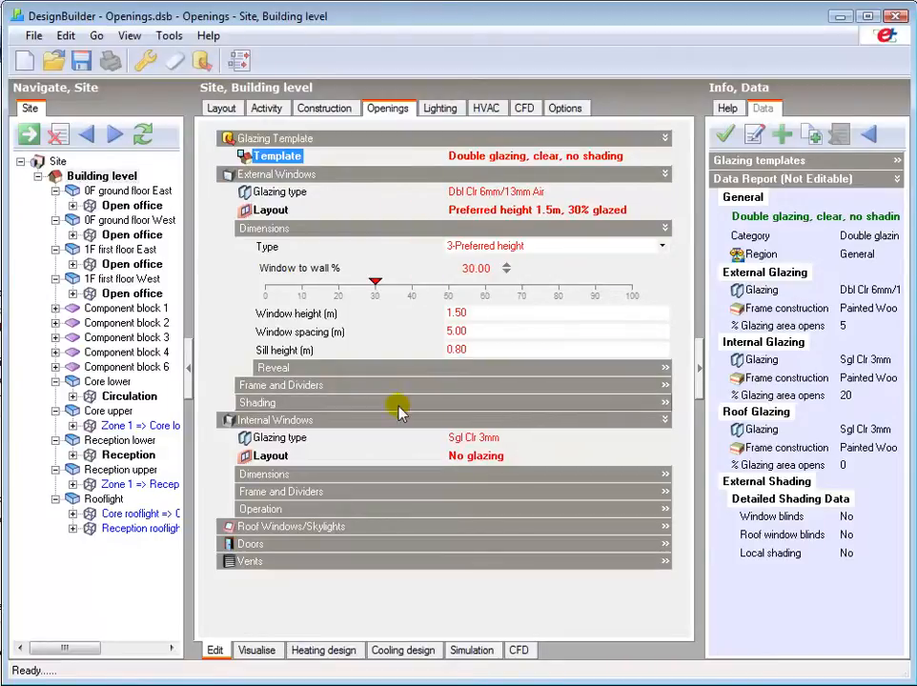
click(456, 351)
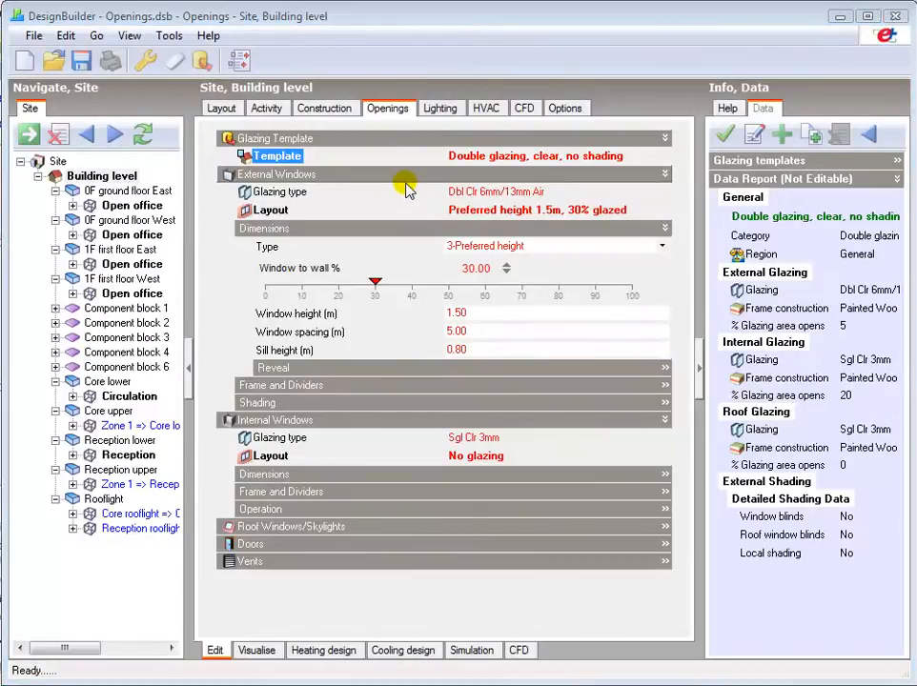
mouse_move(385, 180)
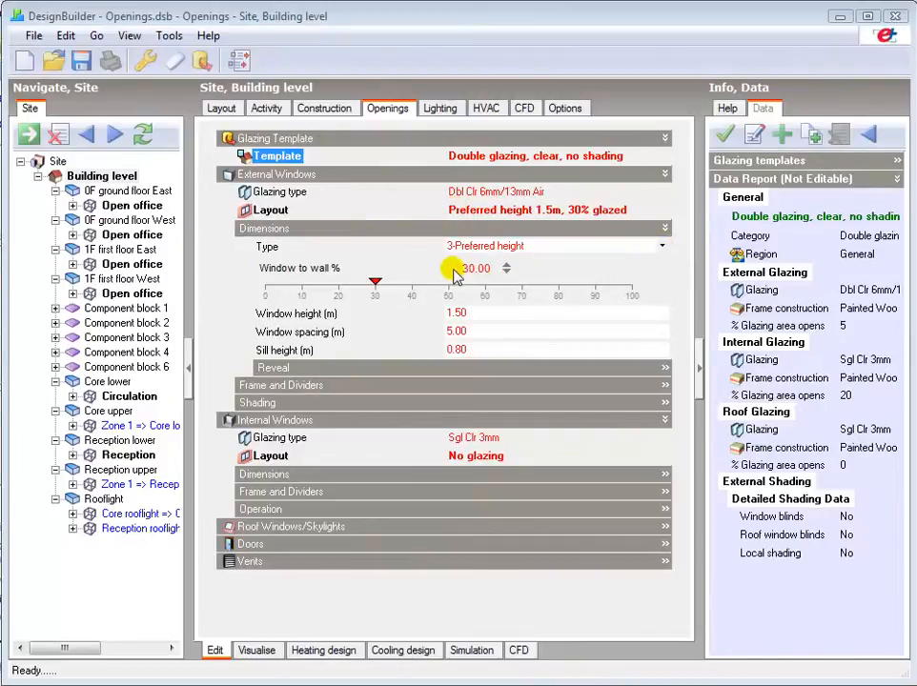
mouse_move(426, 271)
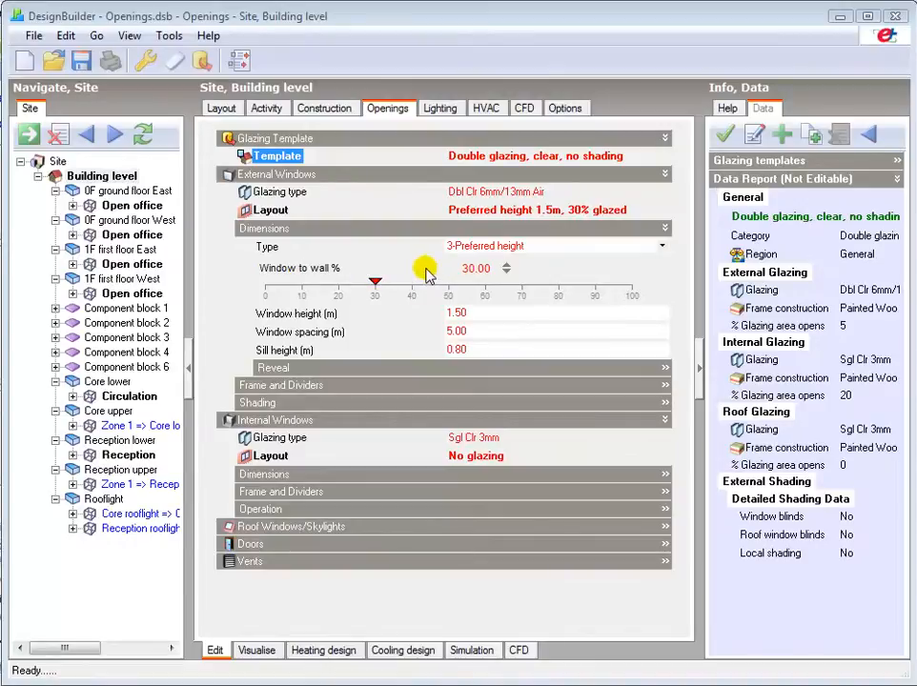
click(660, 246)
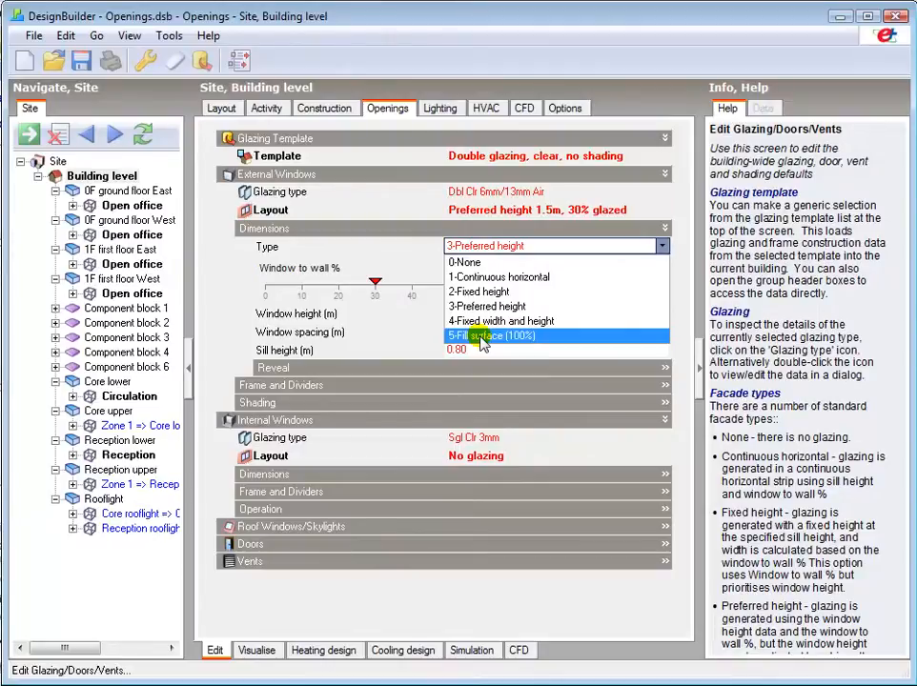
mouse_move(492, 308)
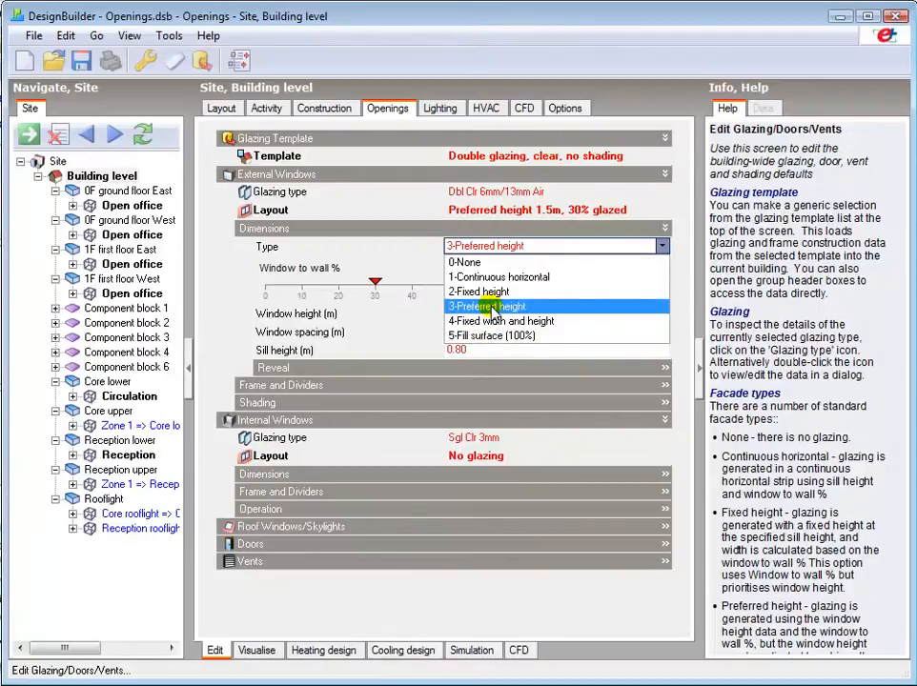
click(484, 305)
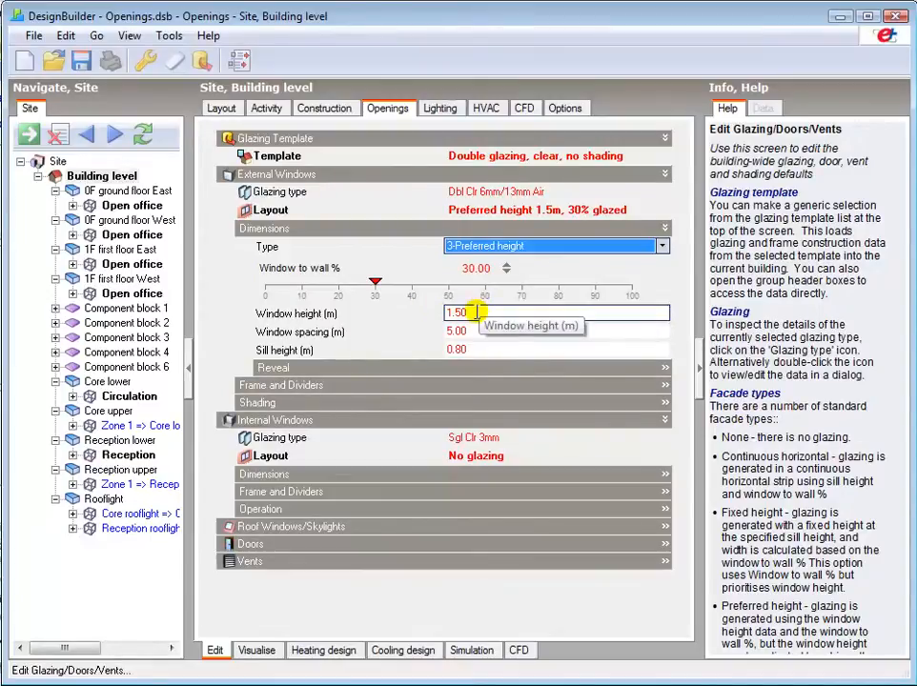
click(457, 351)
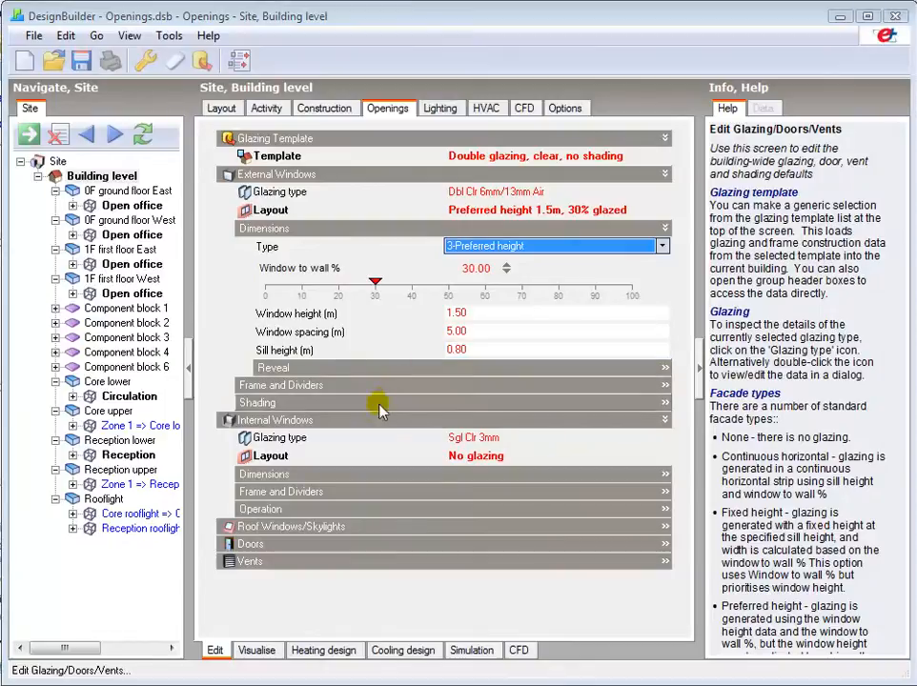
Step: Try an aluminium window frame construction, then switch off frames and dividers for the windows
click(282, 385)
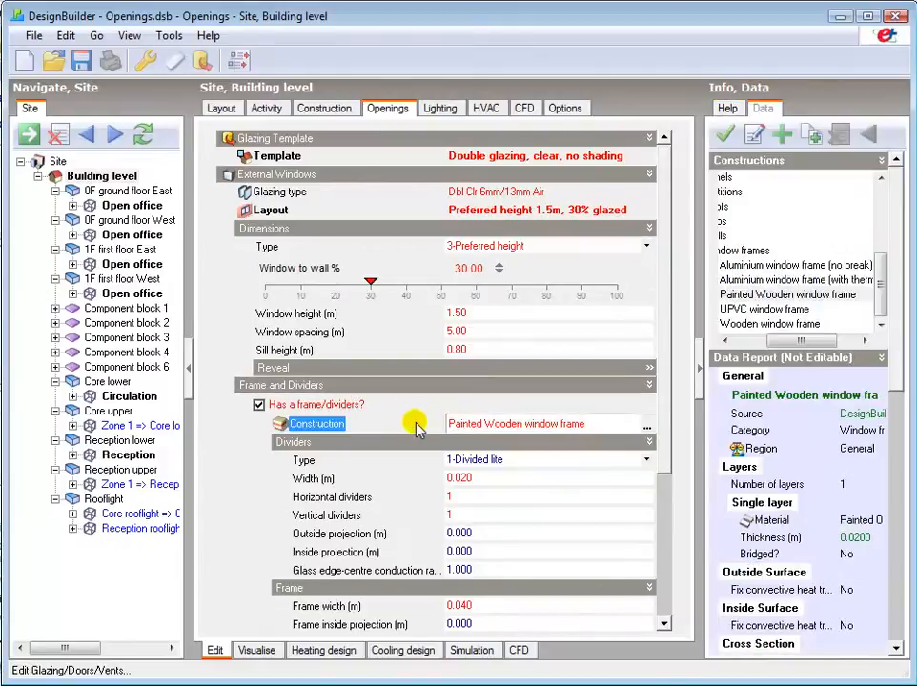
click(778, 278)
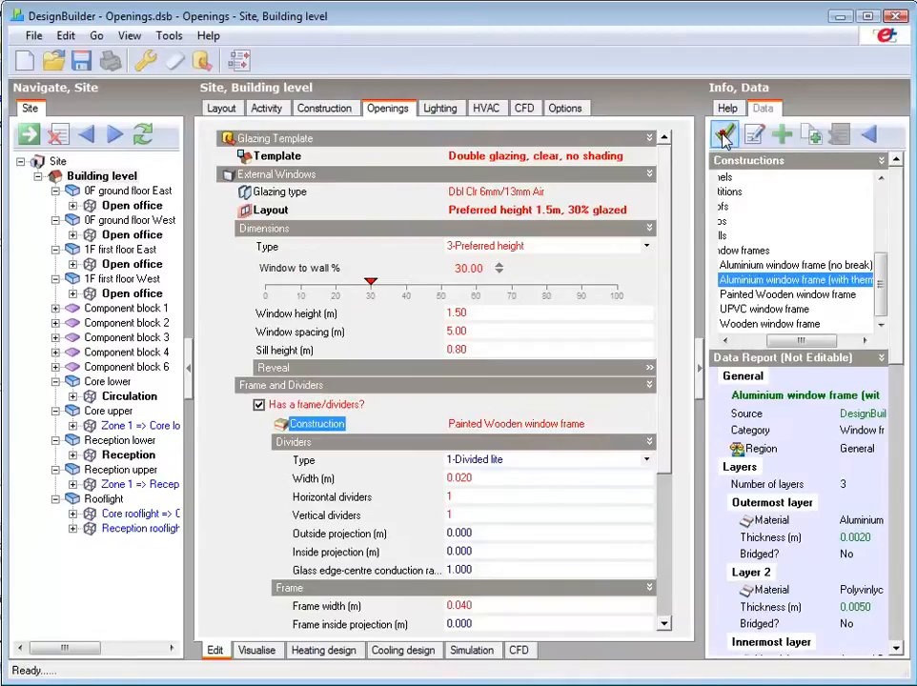
click(723, 134)
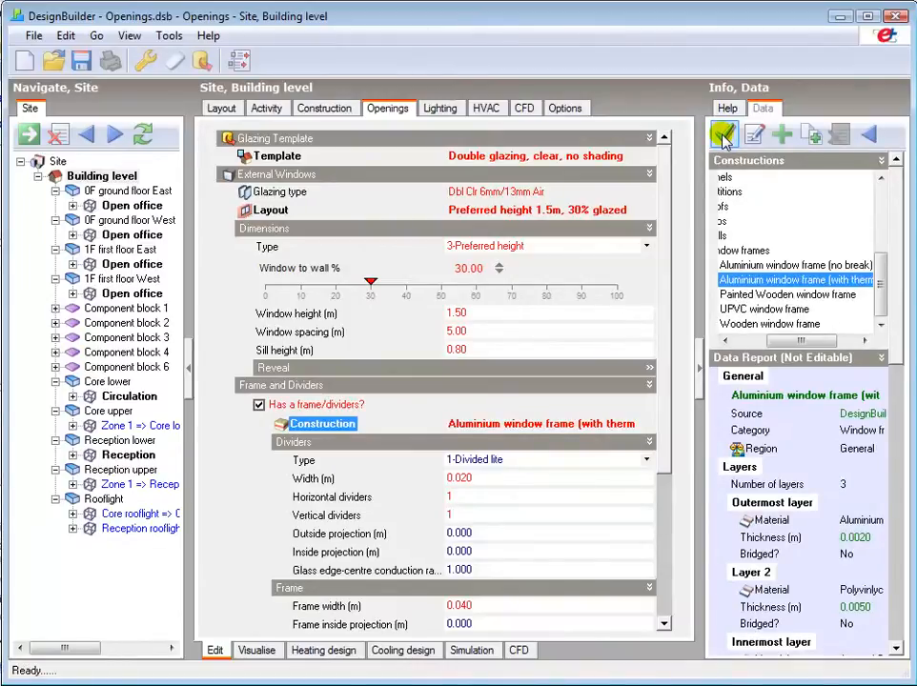
click(485, 351)
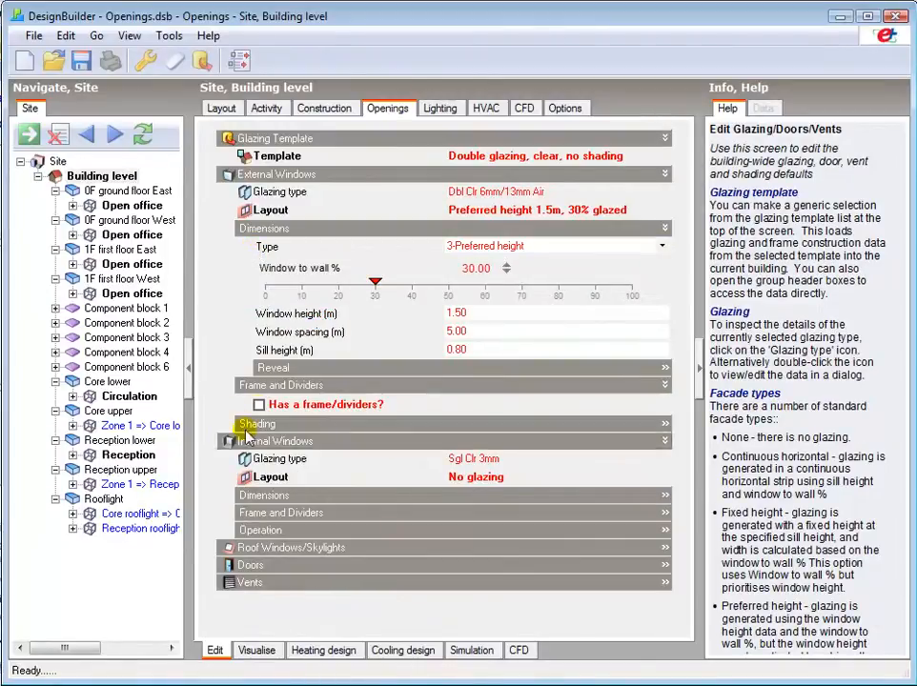
click(259, 405)
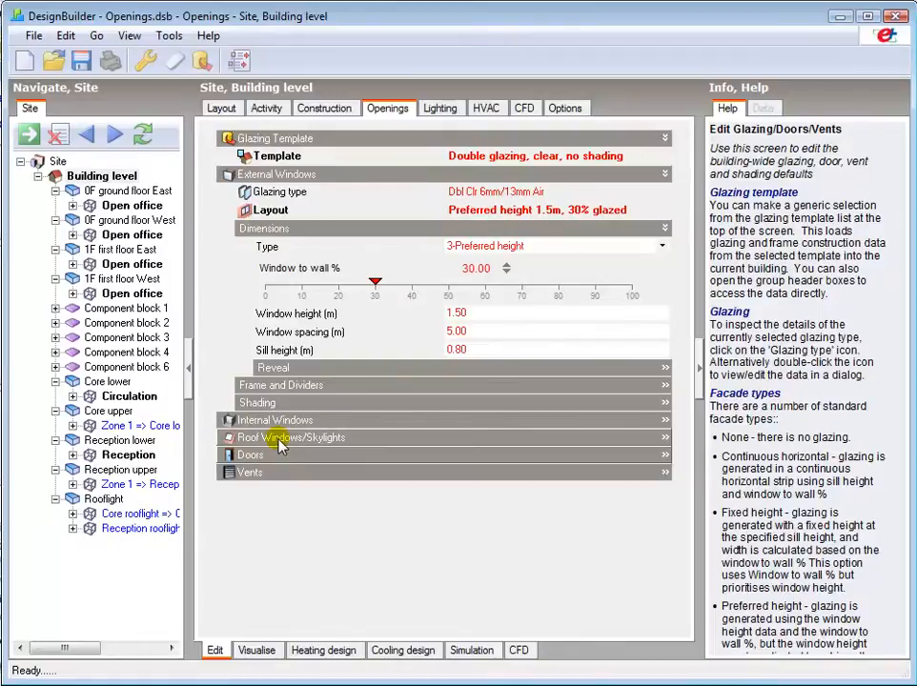
Step: Enable automatic external door generation and preview it on the 3D building layout
click(252, 454)
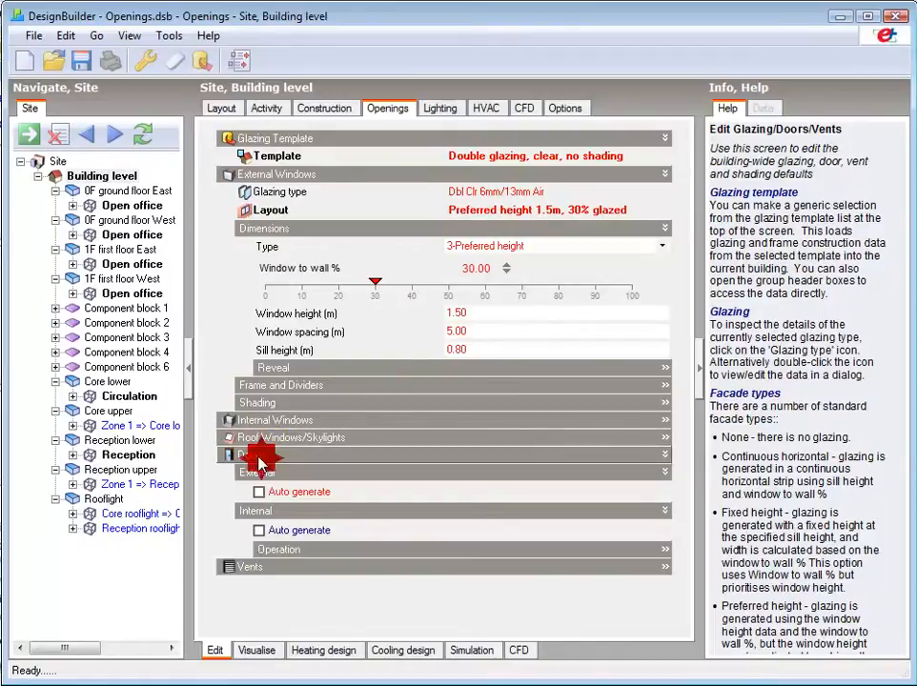
click(258, 453)
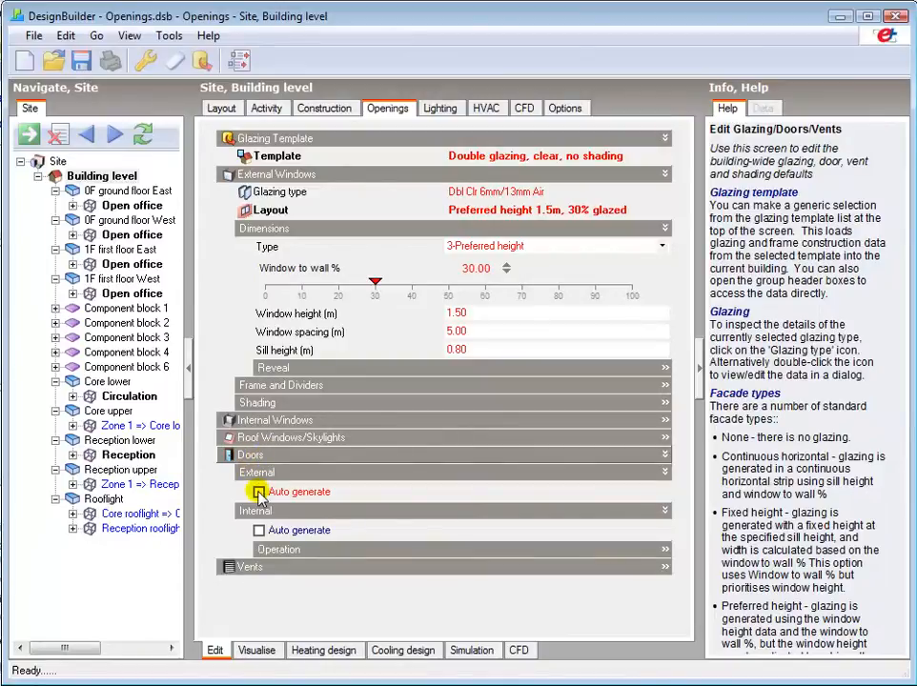
click(260, 492)
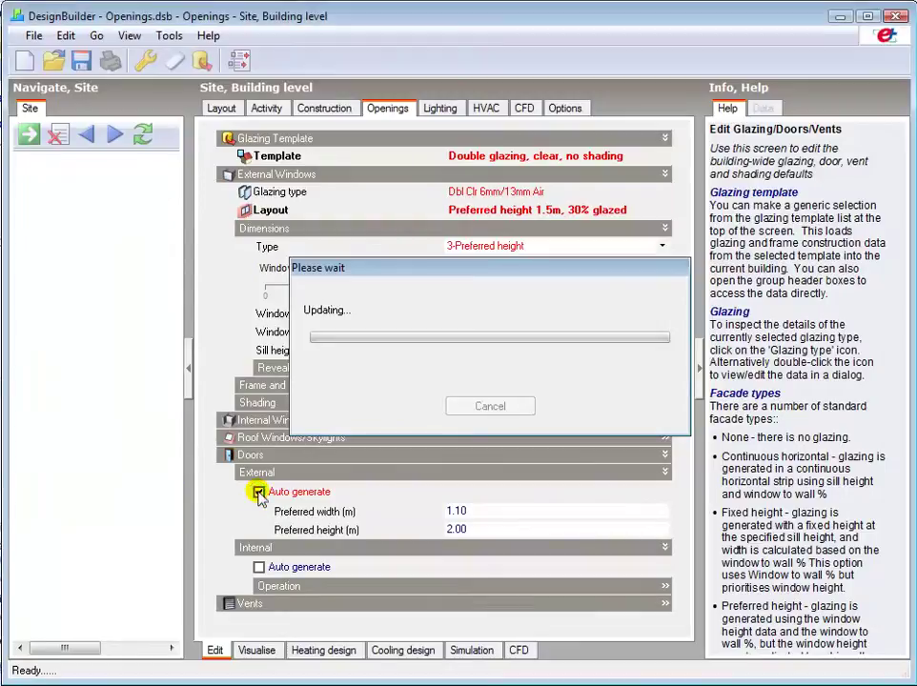
click(221, 107)
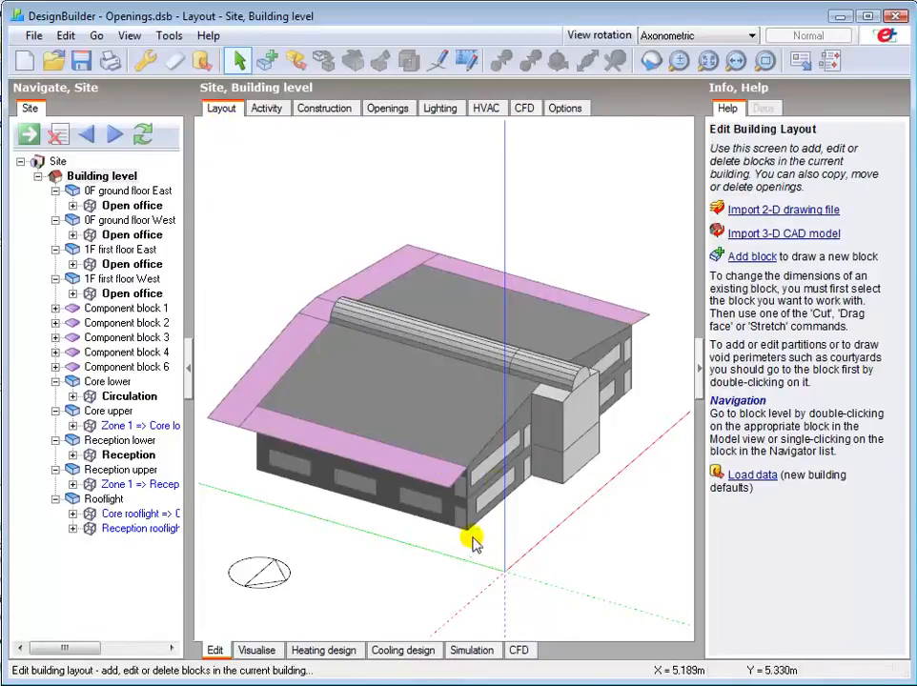
mouse_move(631, 369)
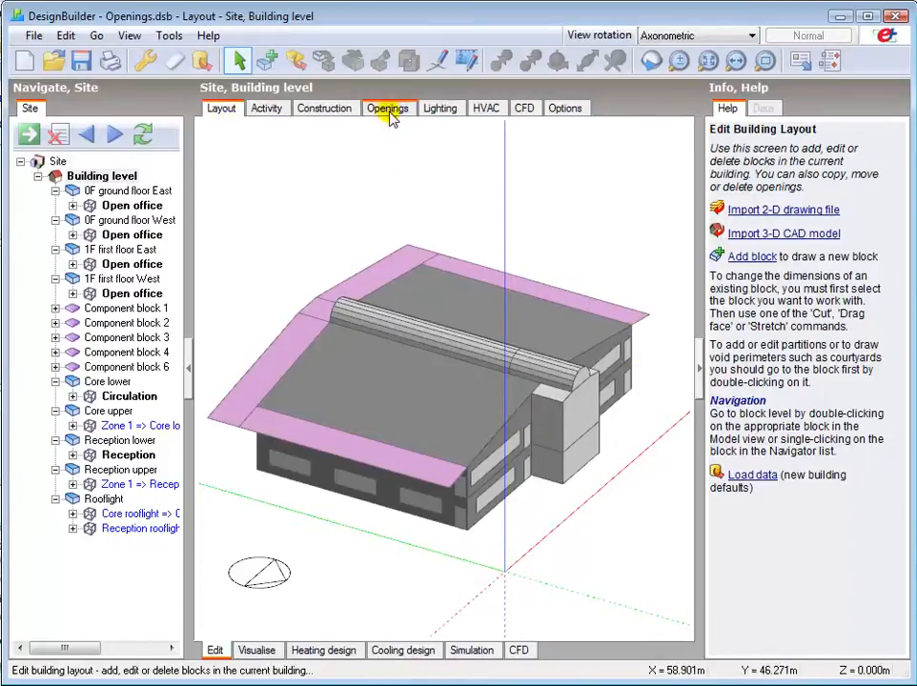
Step: Return to the building openings settings and switch external door auto-generation off again
click(389, 107)
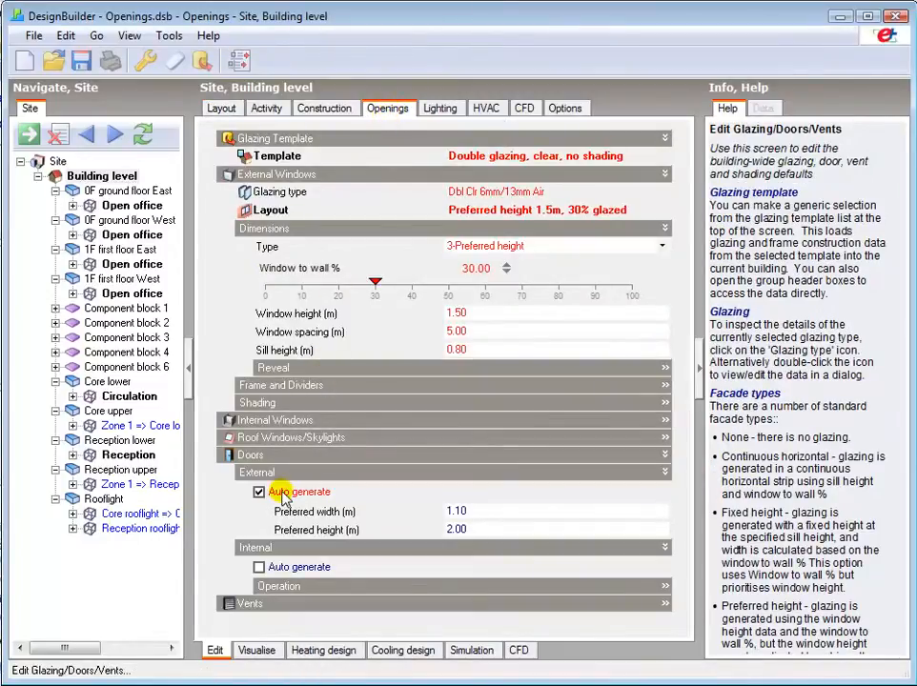
click(259, 492)
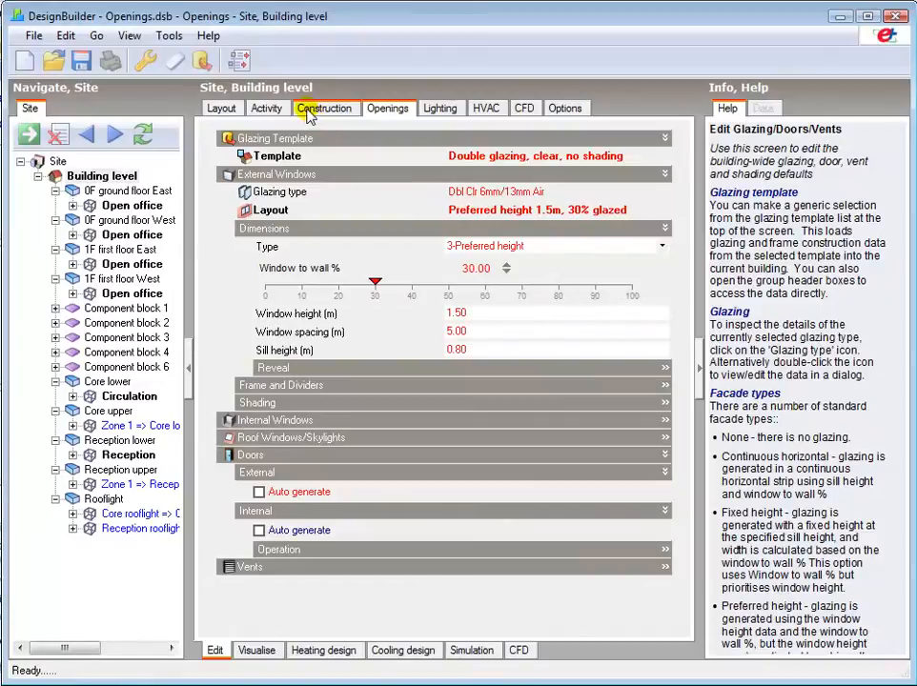
Step: Show the building's default constructions and inspect the wooden external door construction
click(324, 107)
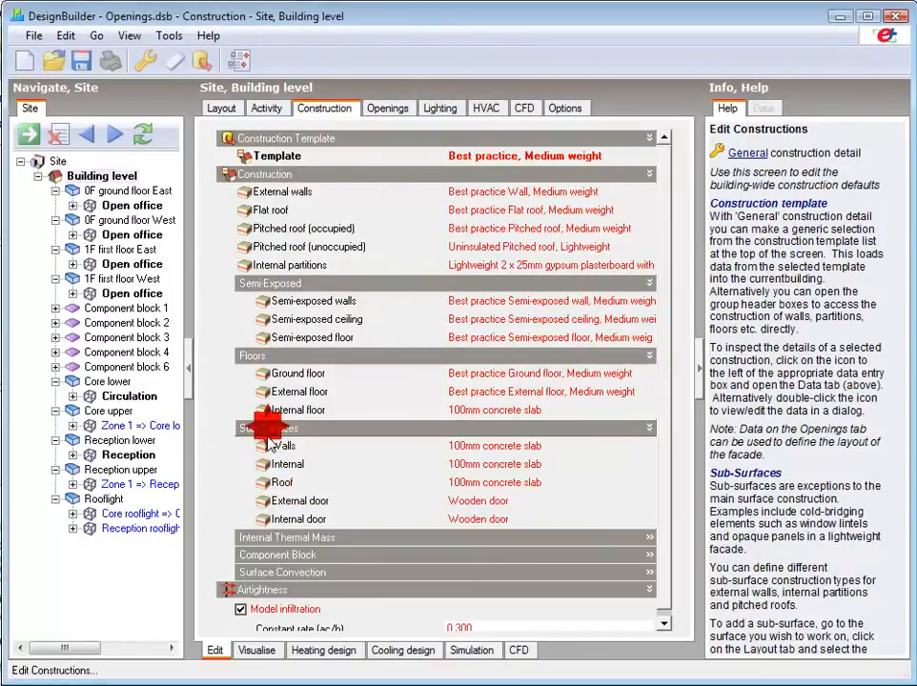
click(298, 500)
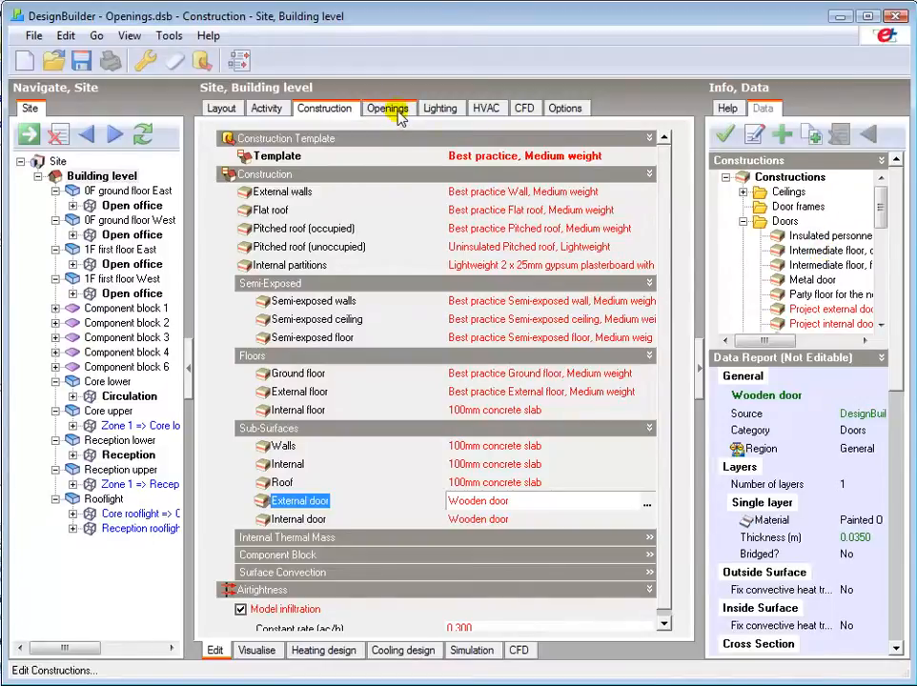
Step: Return to the openings settings, expand Vents and review the building model options without changes
click(389, 107)
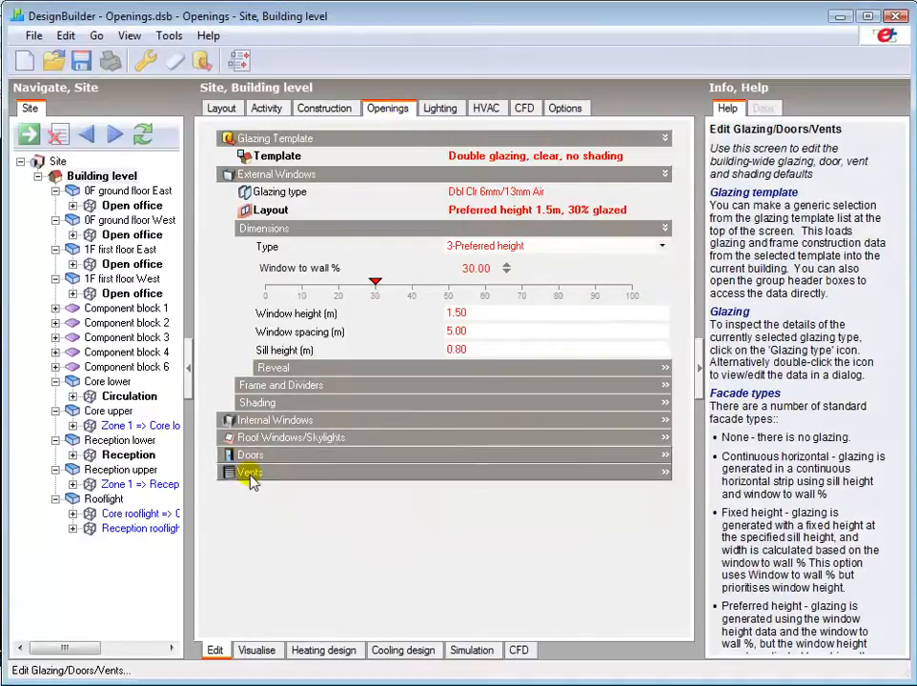
click(248, 473)
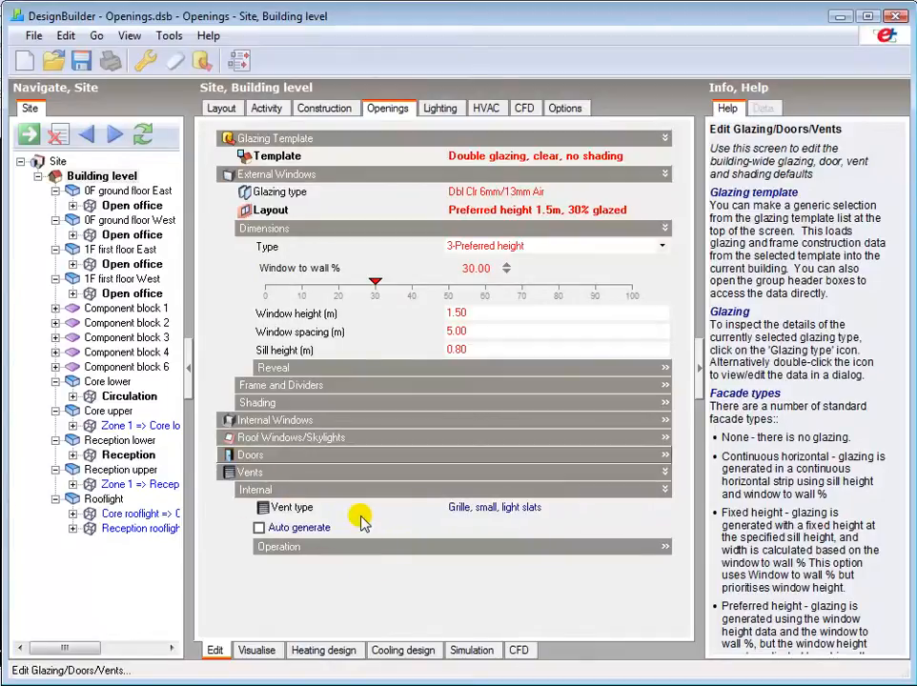
mouse_move(326, 496)
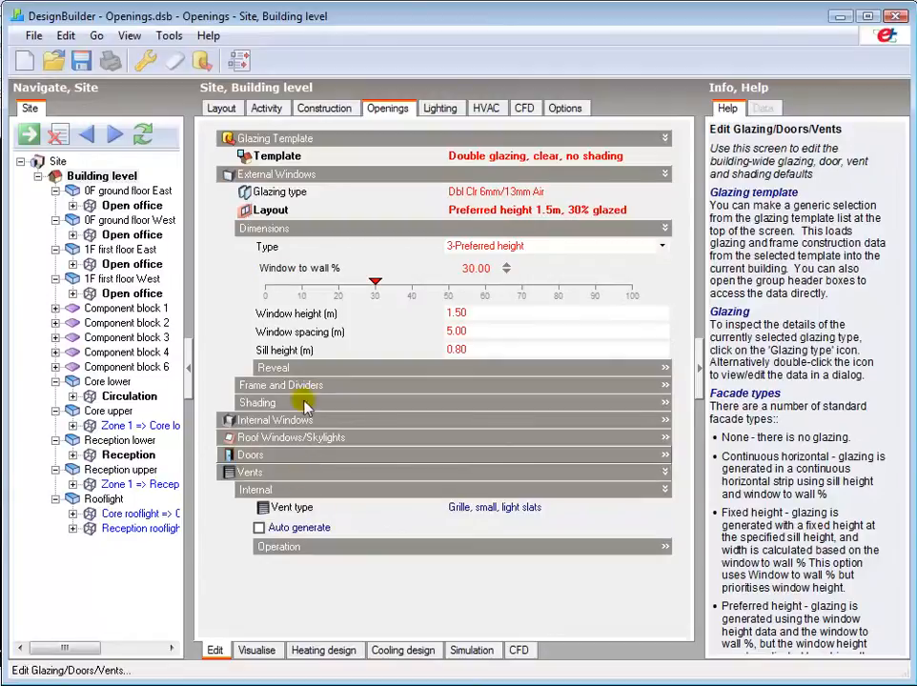
mouse_move(138, 63)
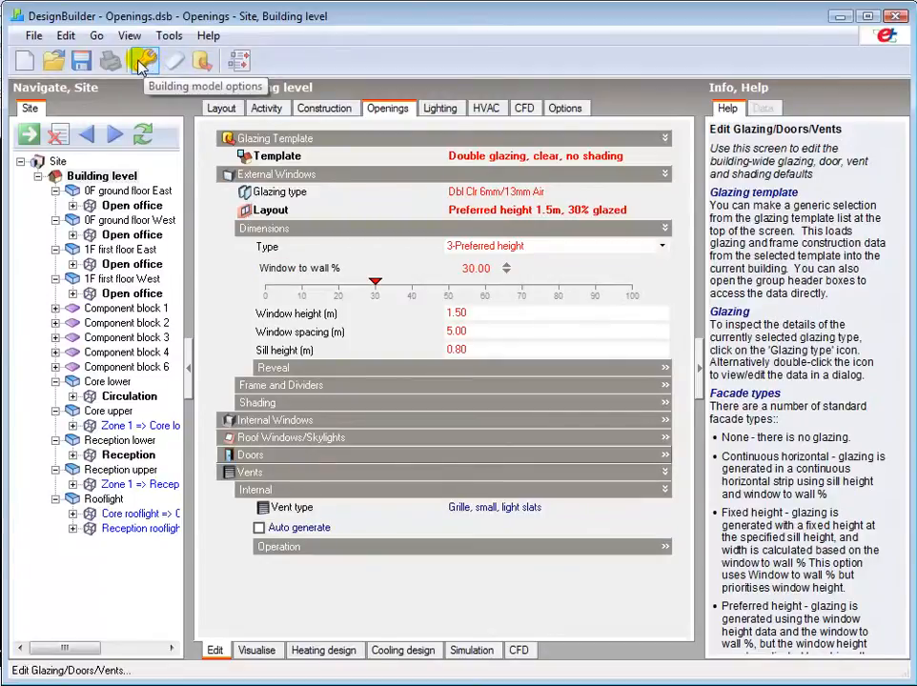
click(138, 59)
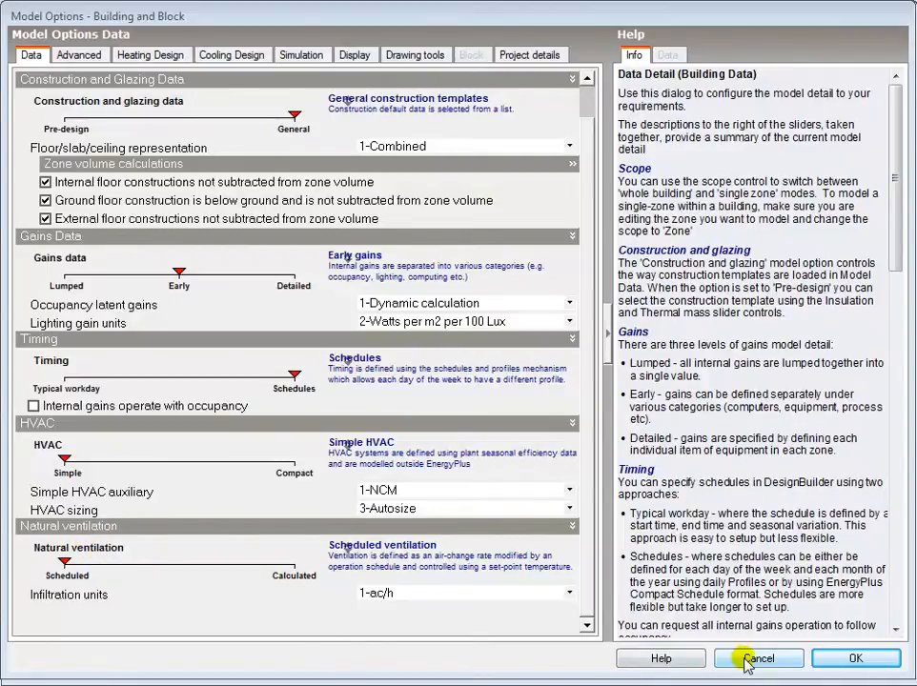
click(759, 660)
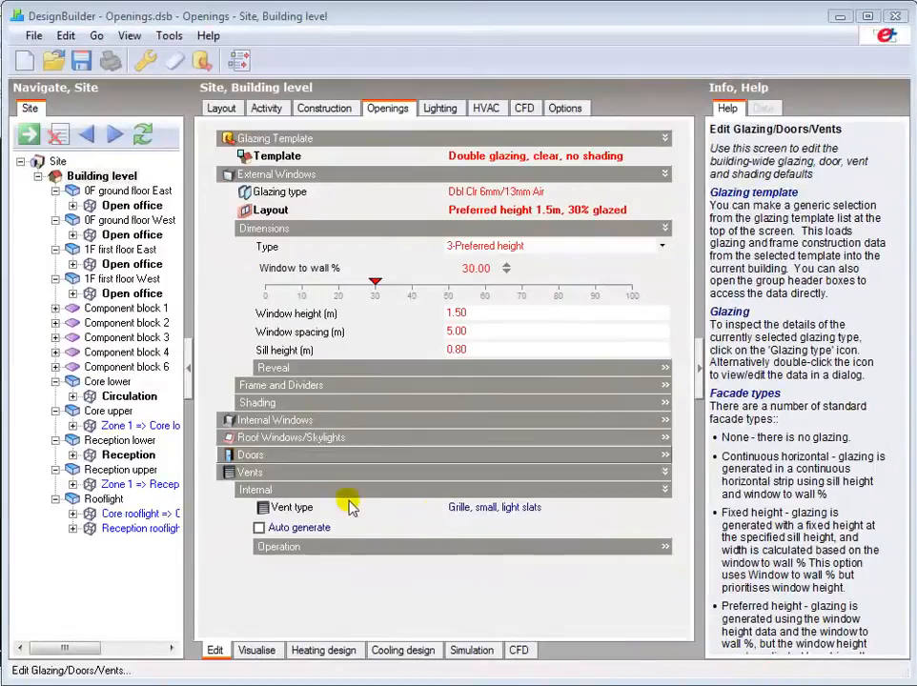
Step: Review the internal vent types, keeping the small light-slat grille, and bring up the glazing type list
click(291, 508)
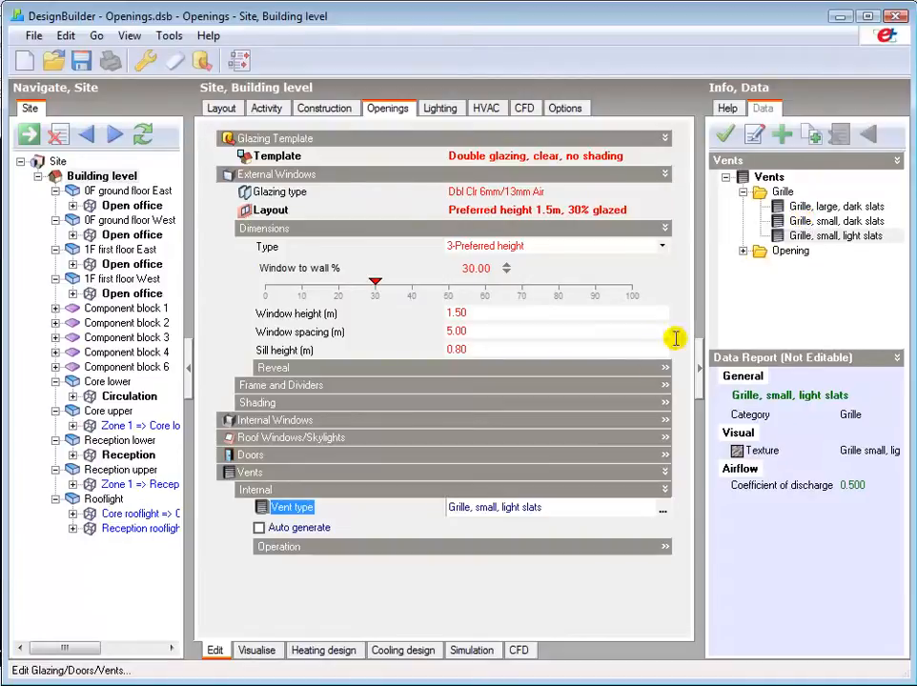
click(259, 526)
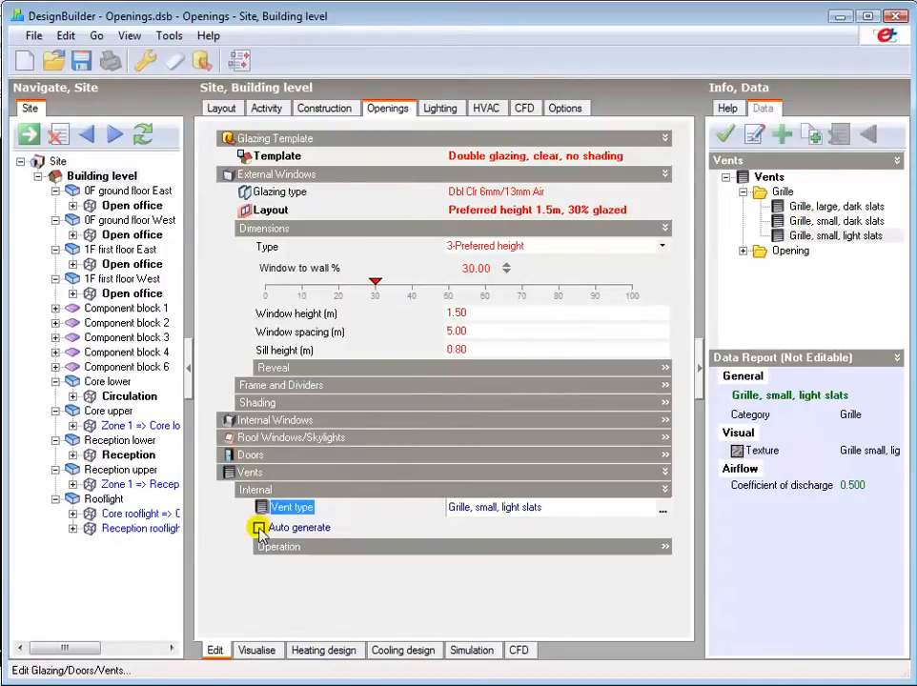
click(259, 526)
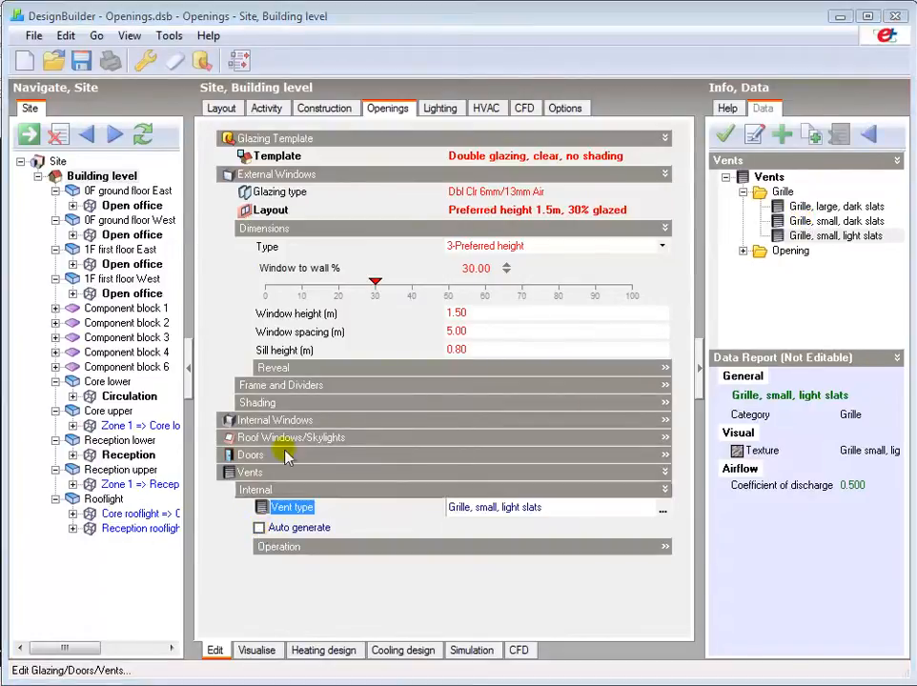
click(279, 191)
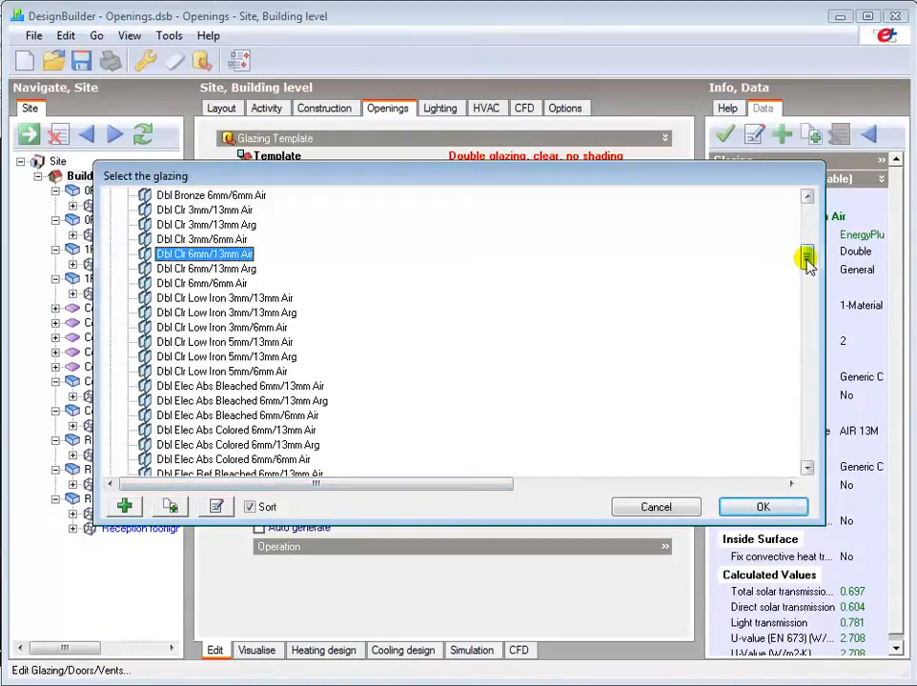
Step: Browse the glazing library and close it, keeping Dbl Clr 6mm/13mm Air on external windows
drag(805, 257, 804, 328)
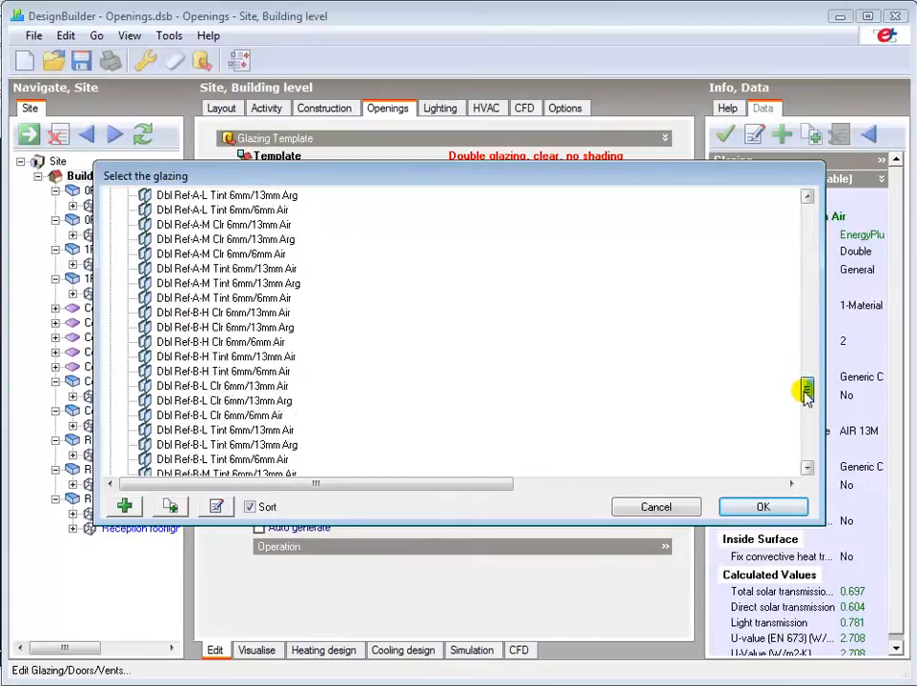
drag(804, 391, 804, 439)
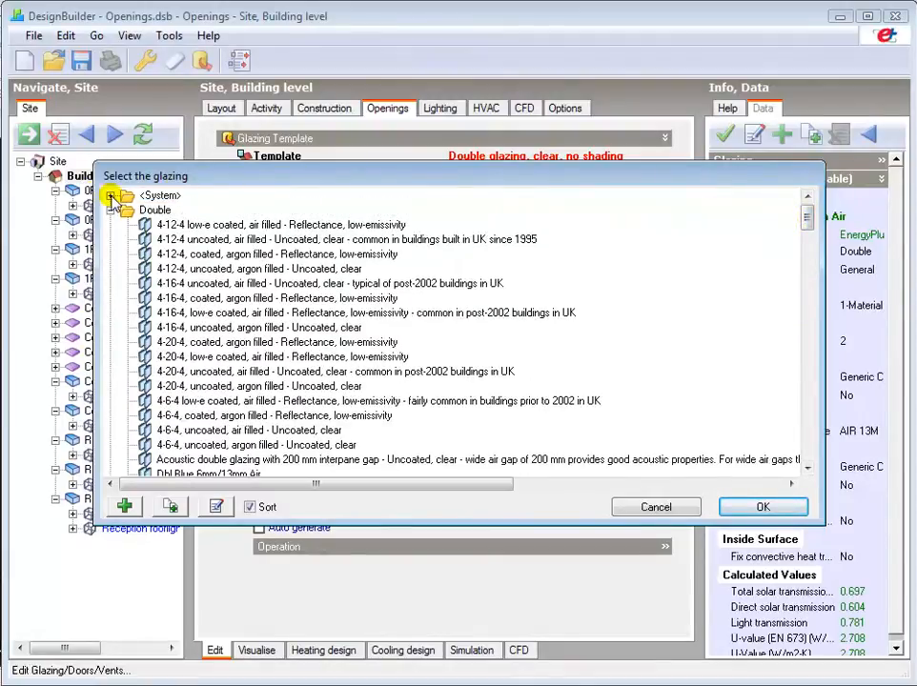
click(111, 195)
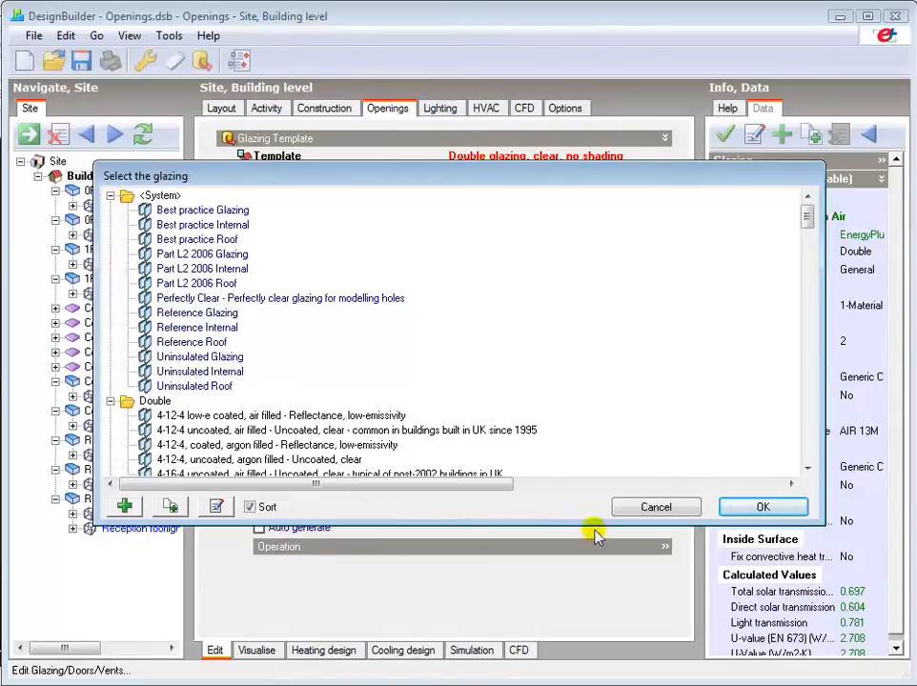
click(763, 507)
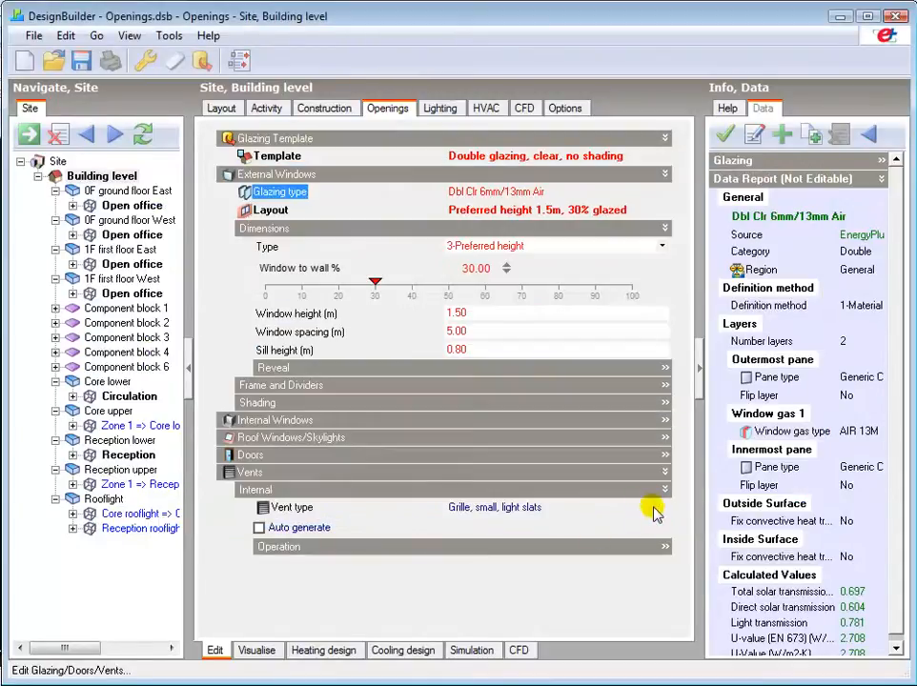
mouse_move(488, 432)
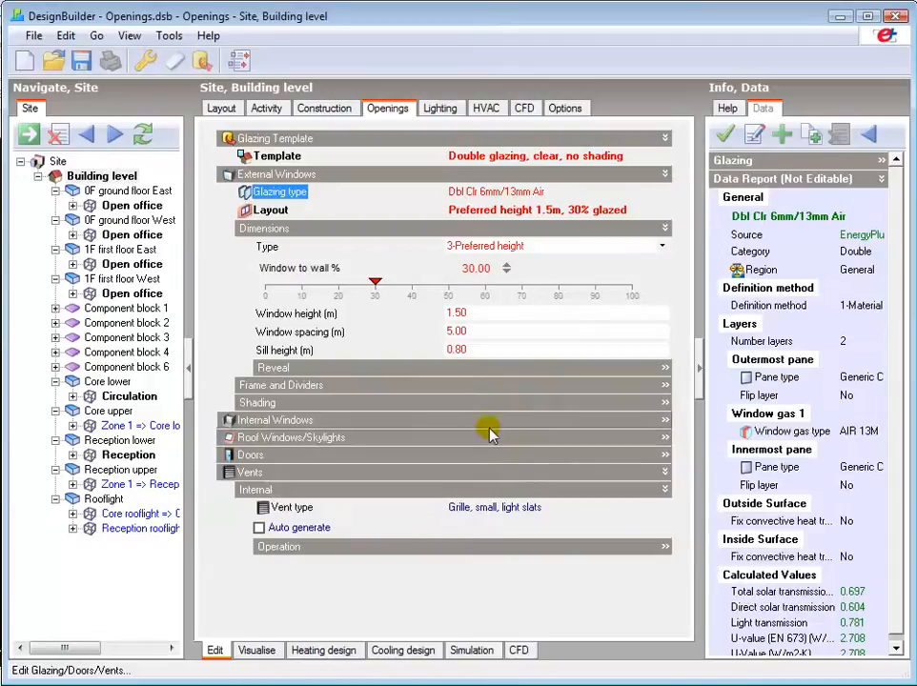
mouse_move(486, 418)
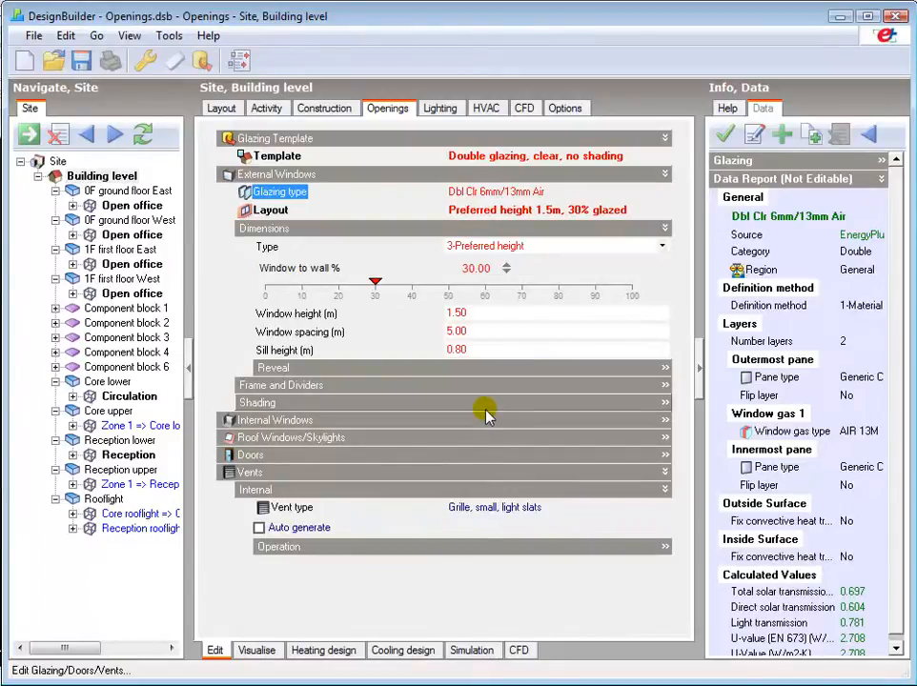
mouse_move(549, 410)
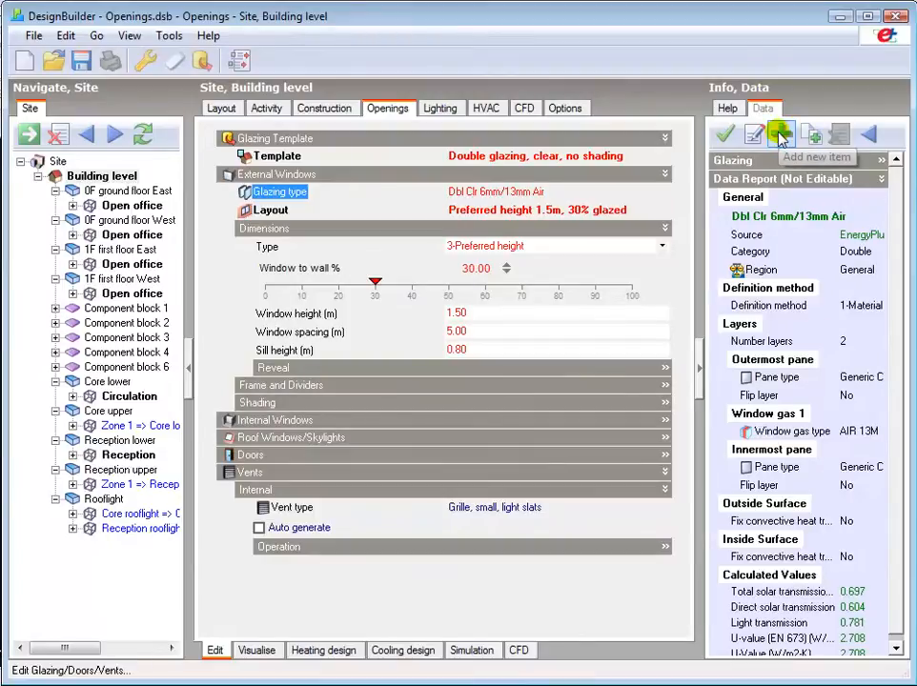
Step: Create a new glazing type named 'solar control' and list its definition-method choices
click(780, 133)
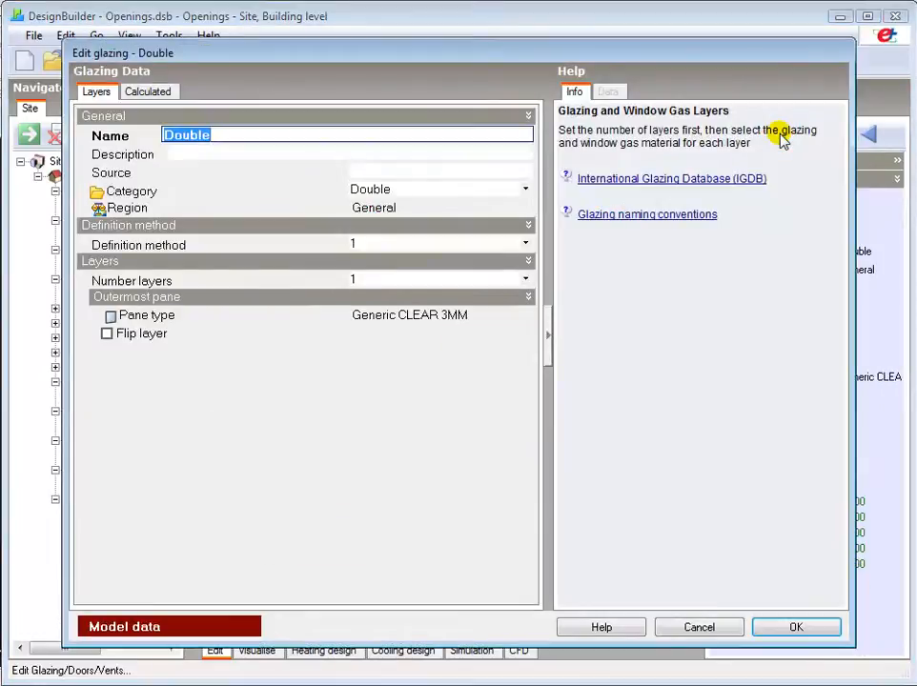
click(217, 134)
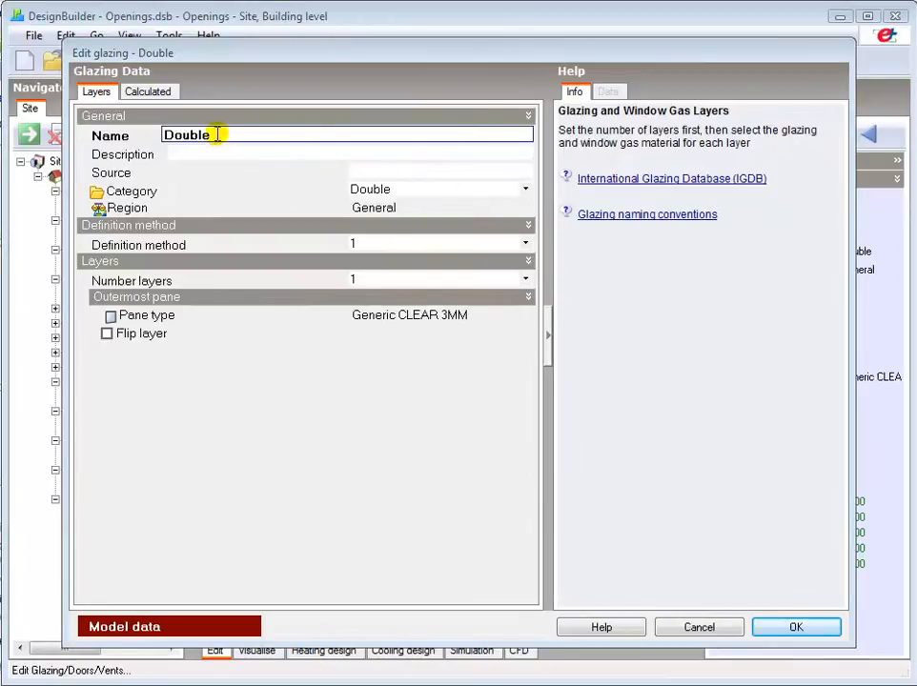
double_click(187, 133)
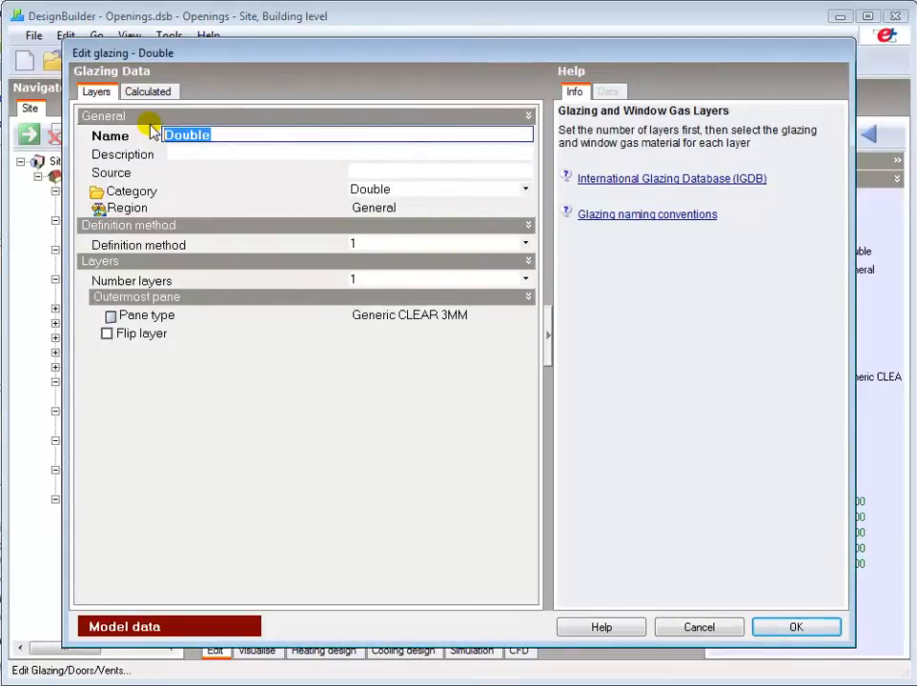
key(Delete)
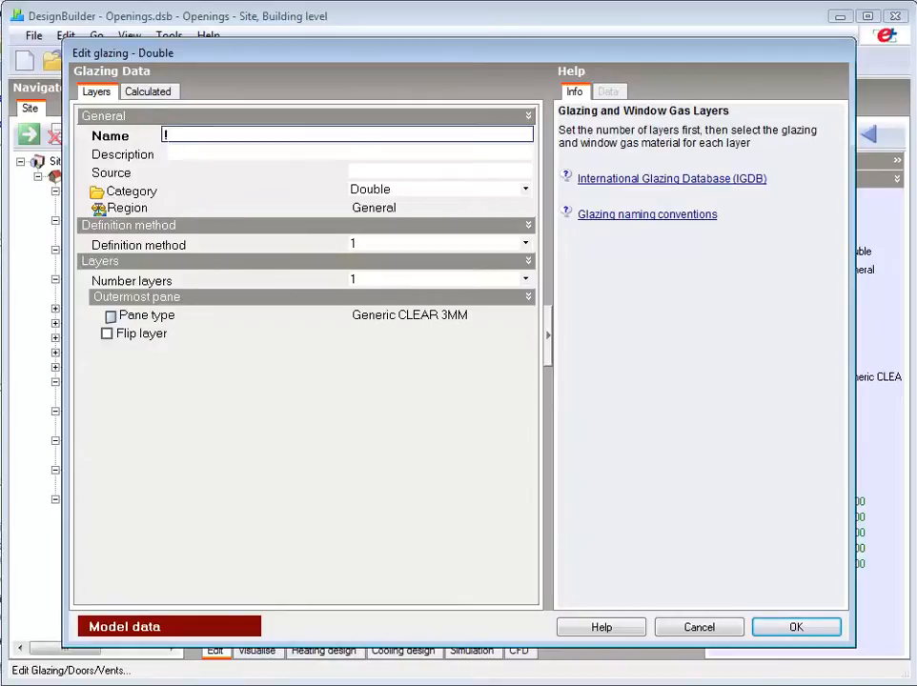
text(solar control)
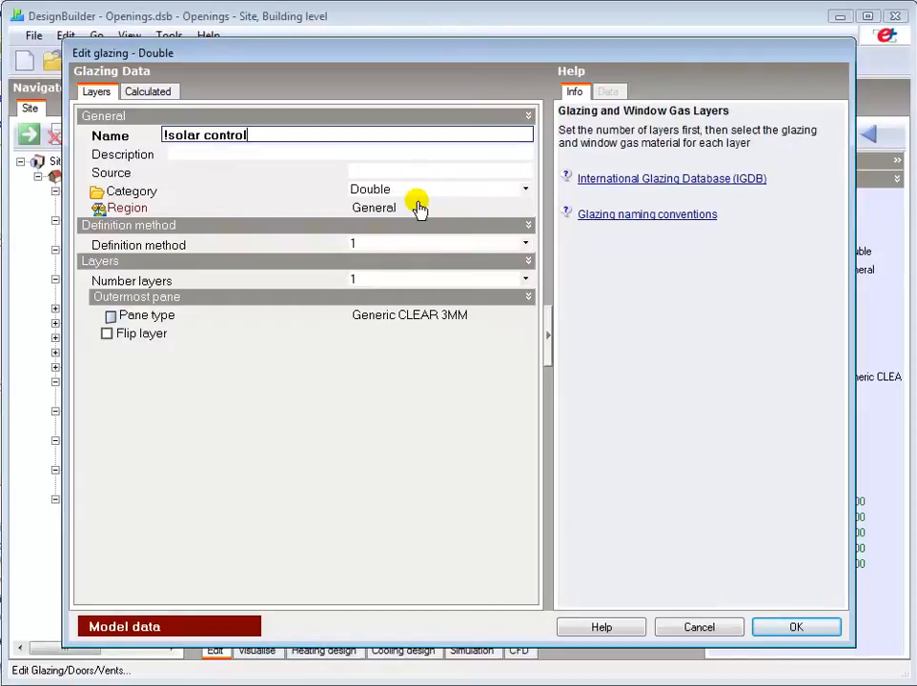
click(524, 244)
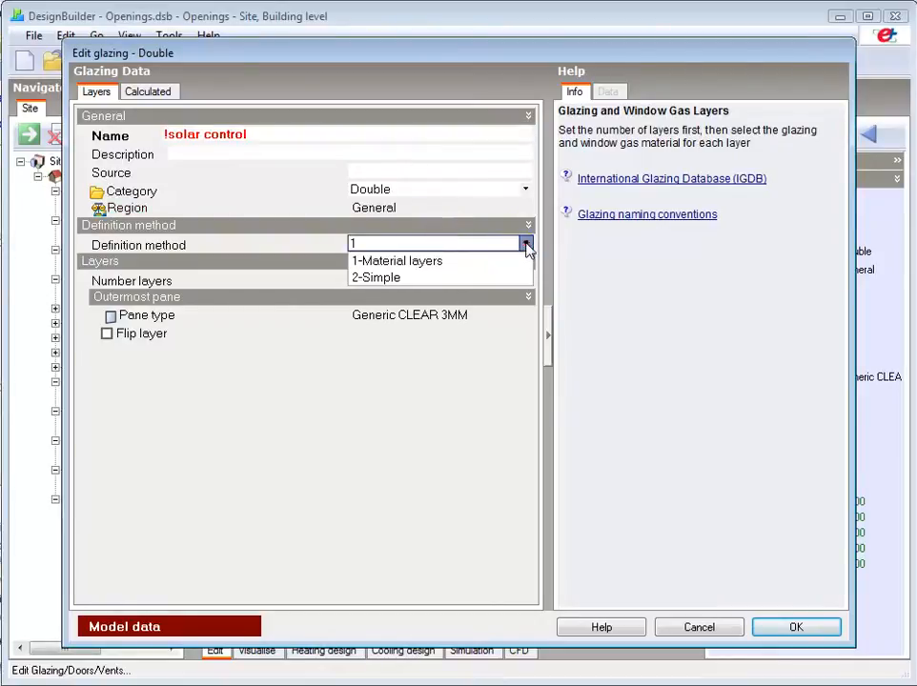
mouse_move(462, 259)
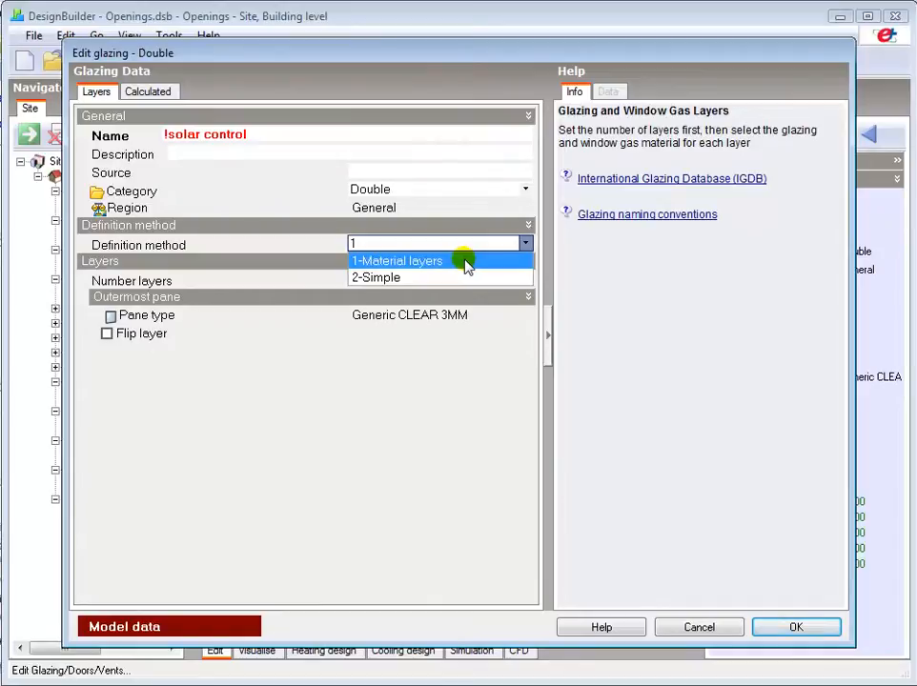
mouse_move(391, 279)
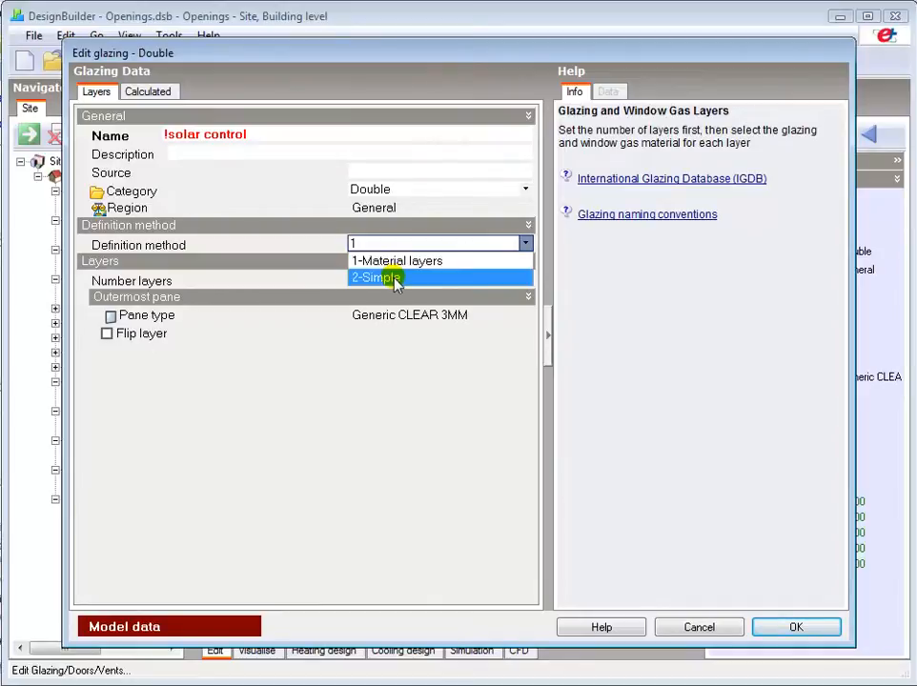
mouse_move(393, 281)
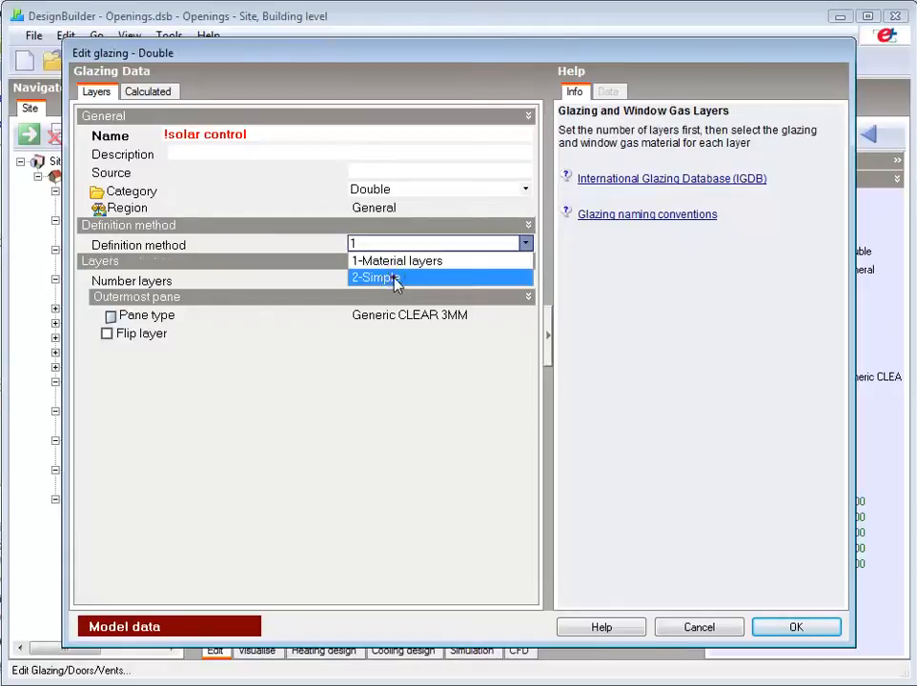
Step: Use the 2-Simple definition to inspect SHGC 0.8, light transmission 0.8 and U-value 5.5
click(374, 279)
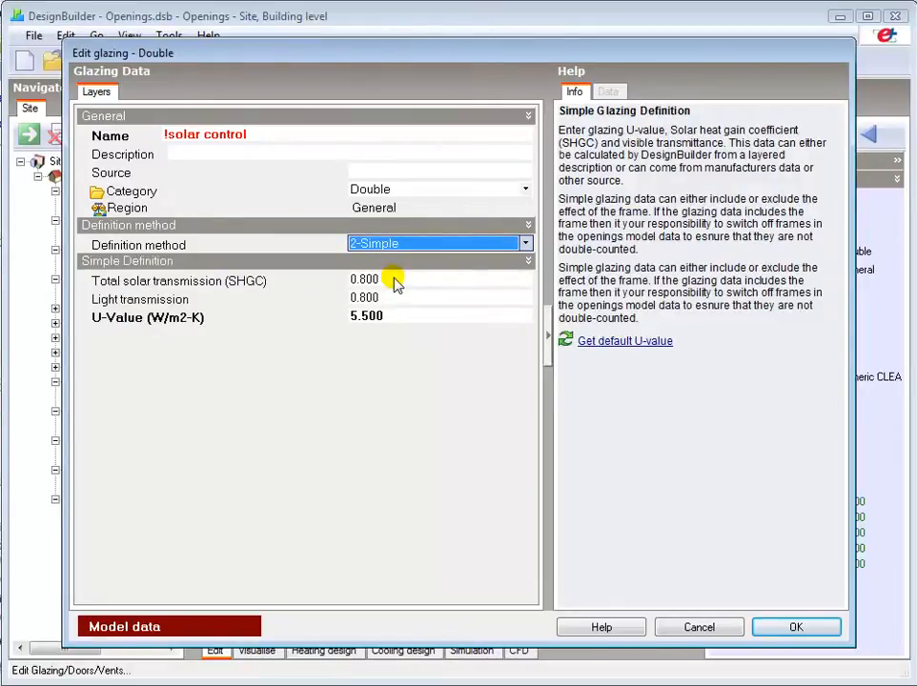
click(382, 279)
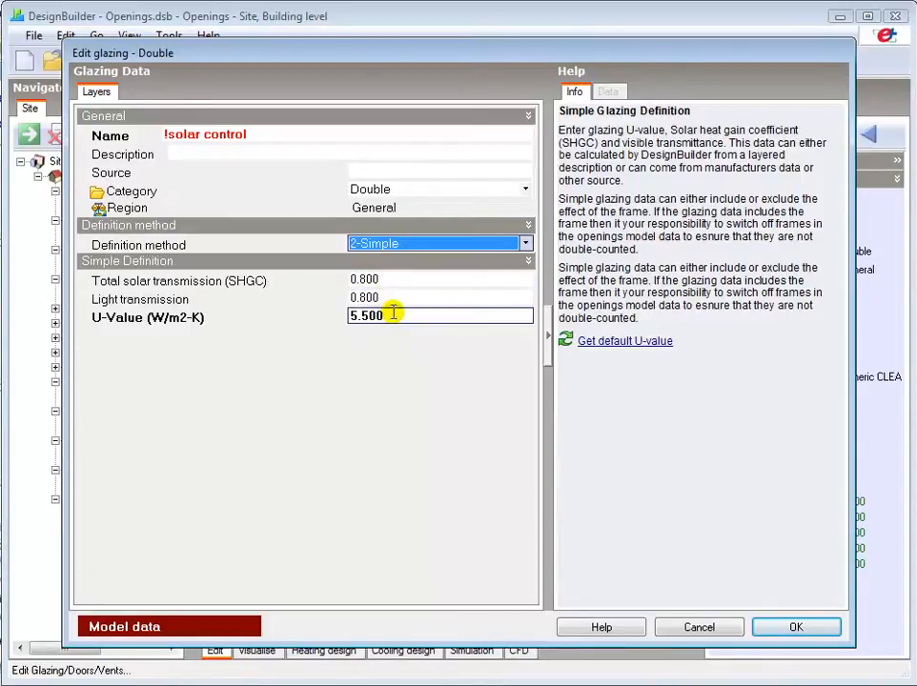
mouse_move(392, 316)
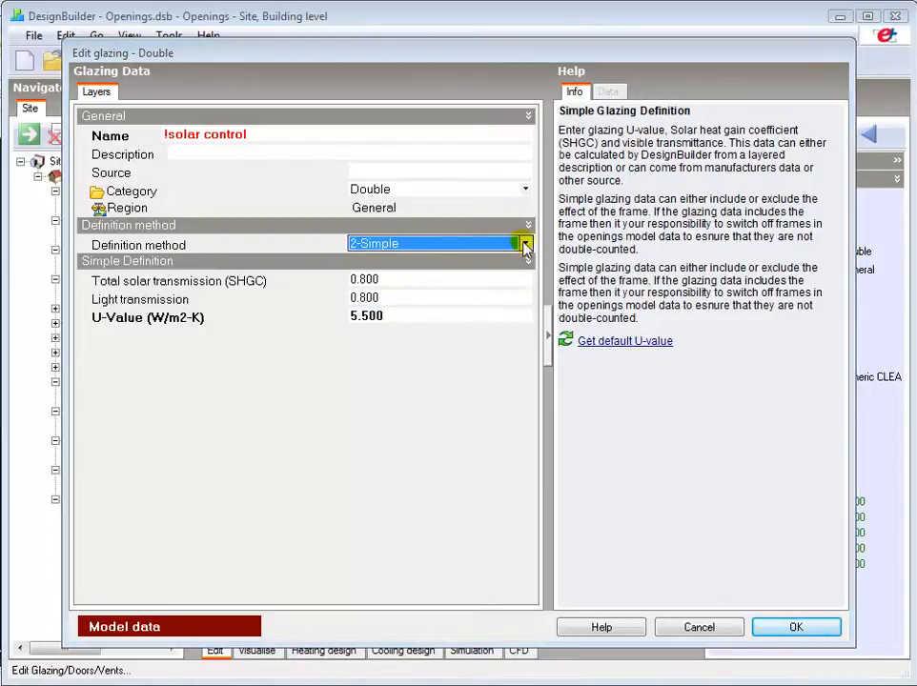
click(523, 244)
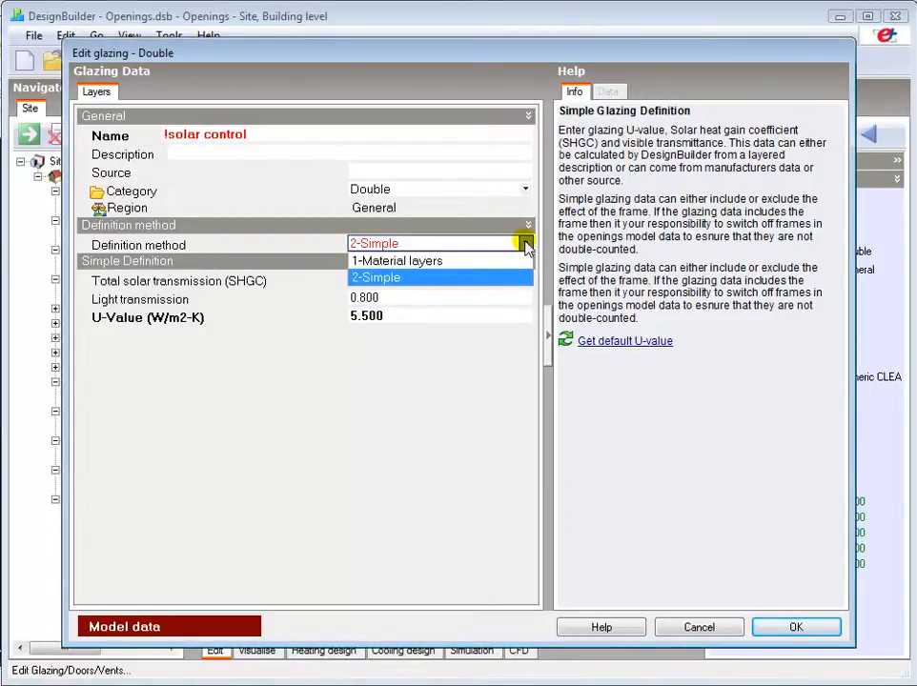
mouse_move(460, 263)
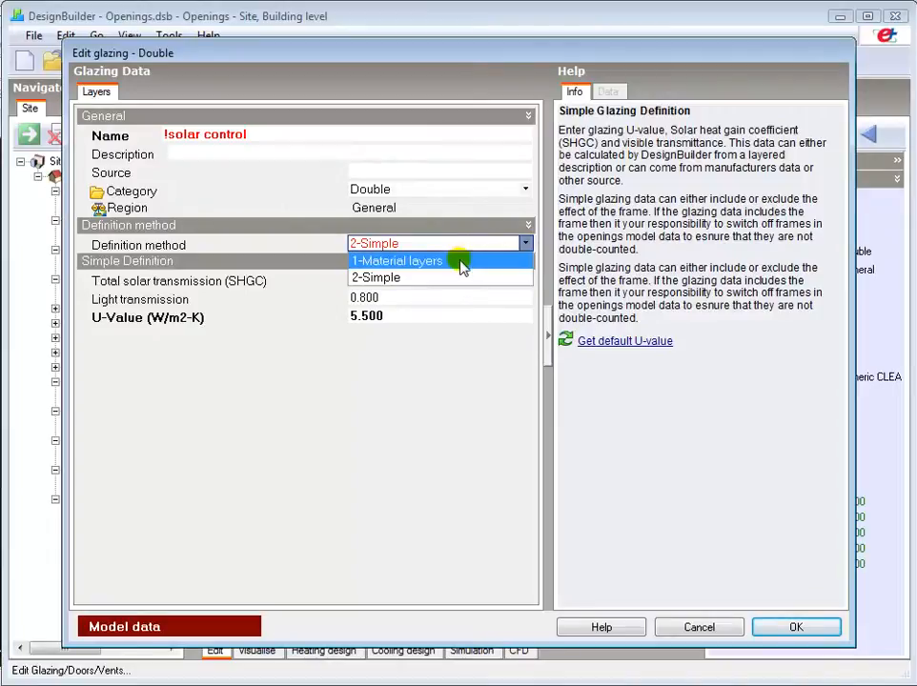
Step: Define the glazing as two material layers and bring up the pane choices for the outer pane
click(396, 259)
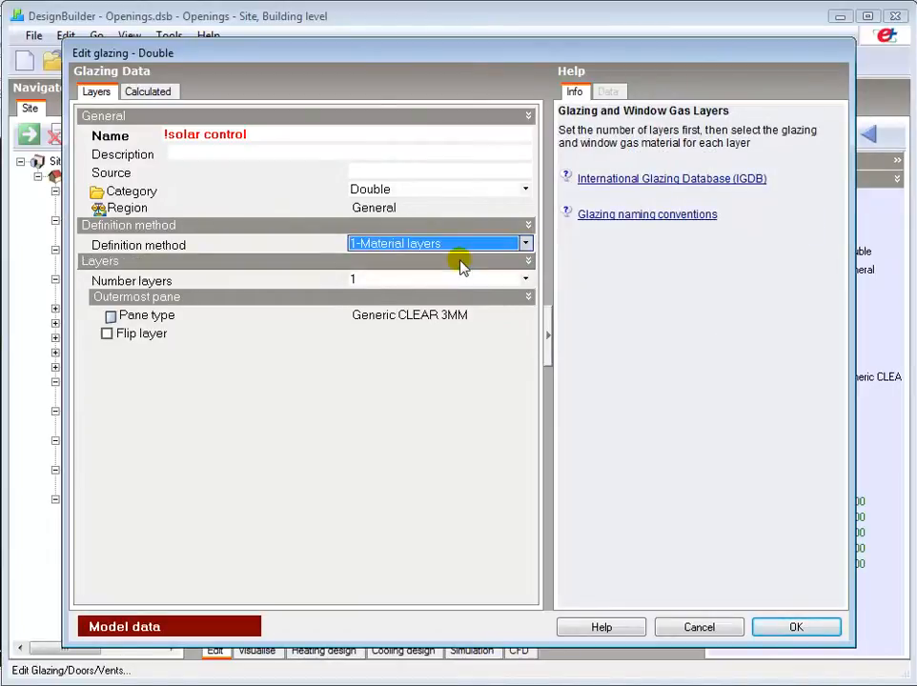
click(438, 278)
text(2)
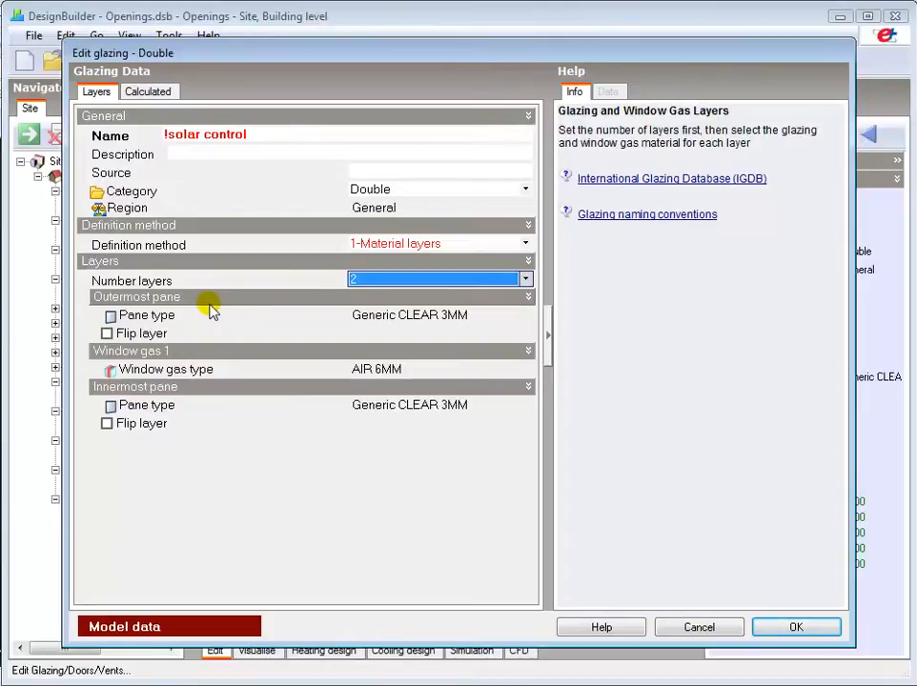
mouse_move(408, 320)
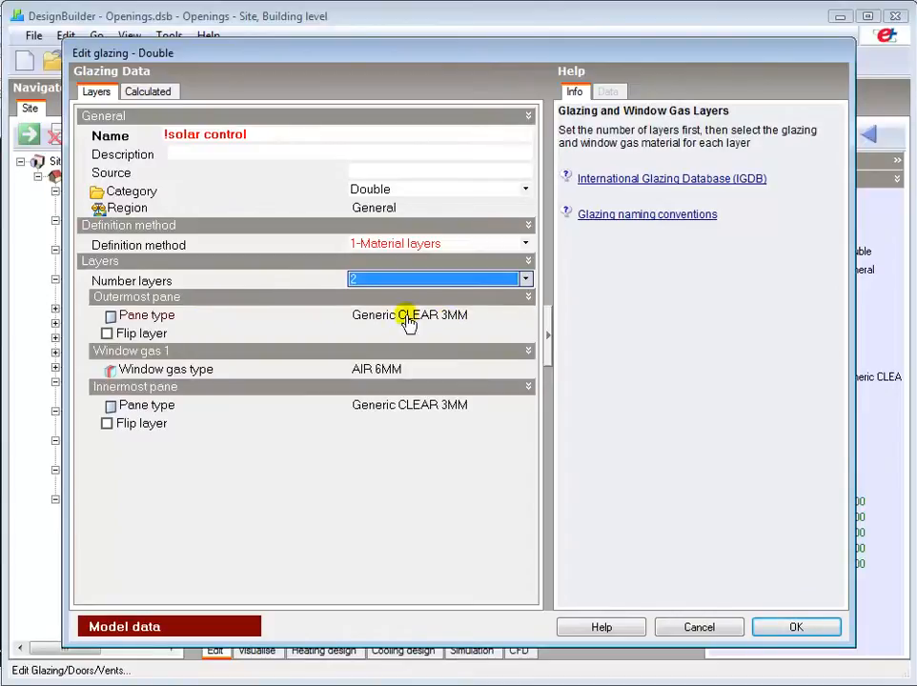
click(408, 314)
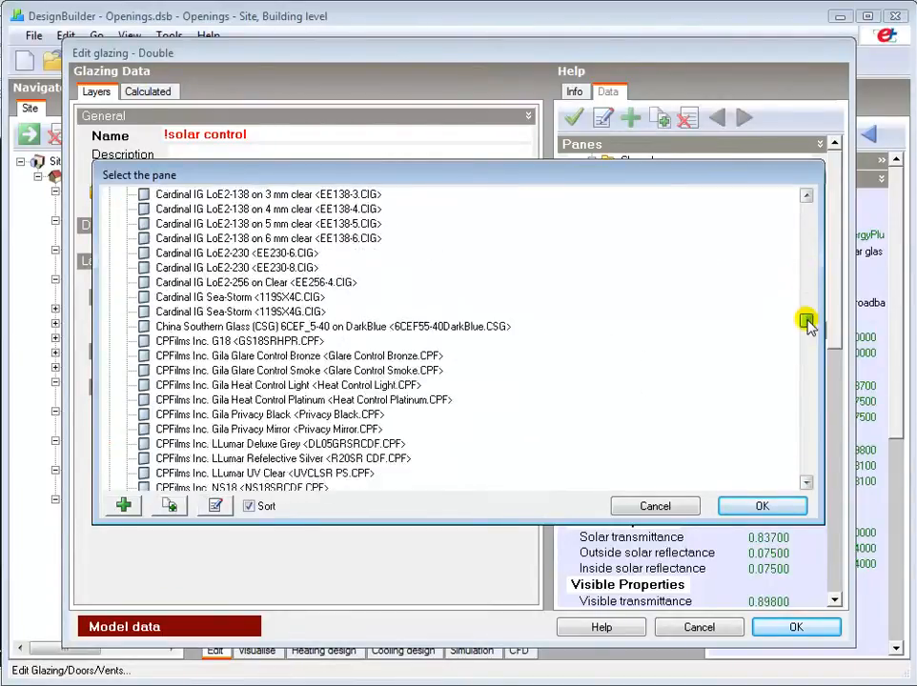
Step: Choose Pilkington Suncool HP Silver 50/30 12mm as the outermost pane and confirm
click(806, 321)
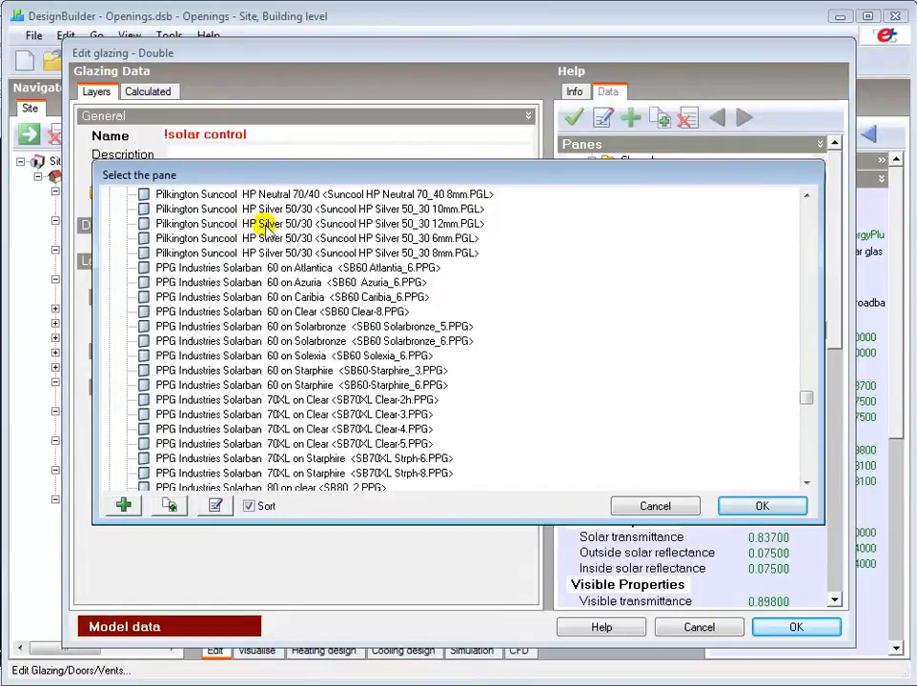
click(315, 223)
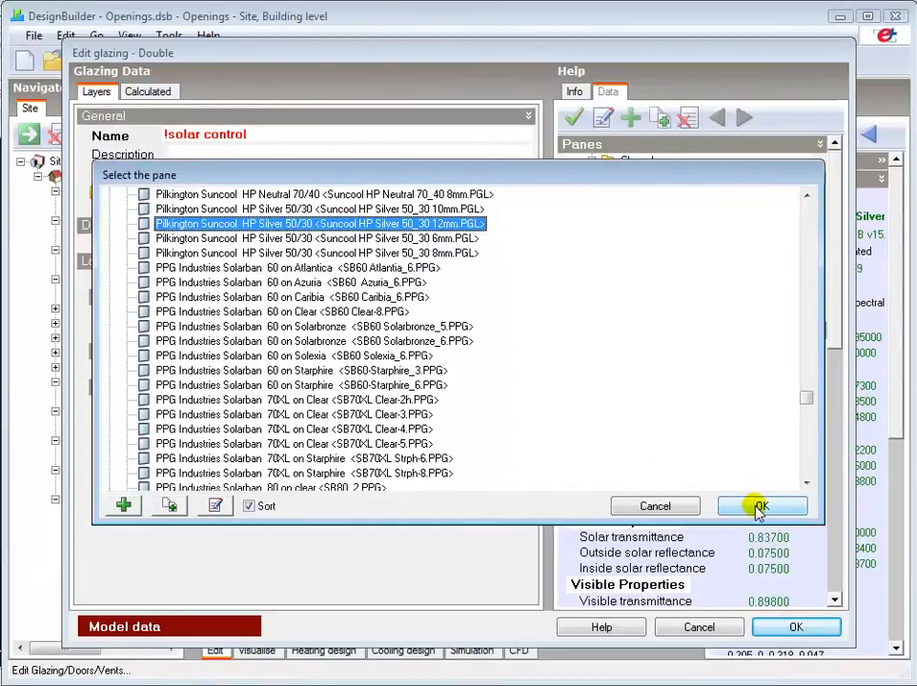
click(763, 507)
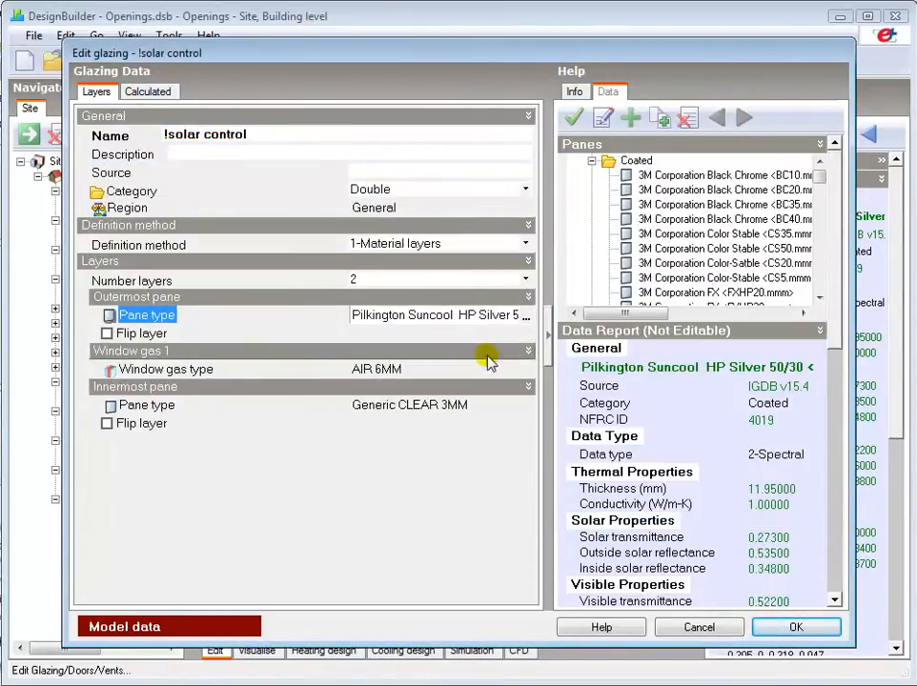
Step: Set the window gas gap to ARGON 16MM from the gas library
click(168, 370)
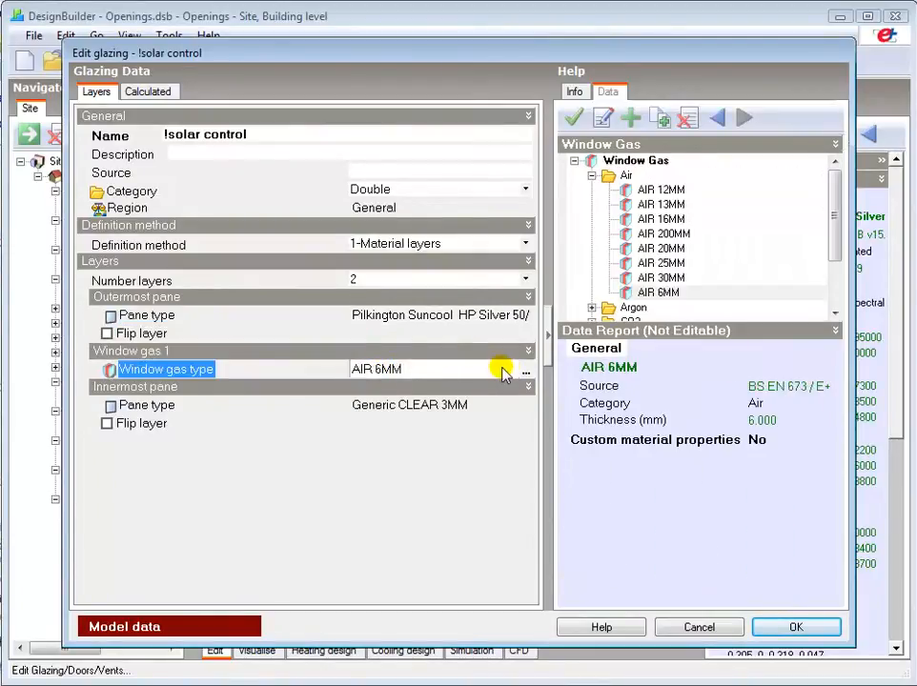
click(527, 372)
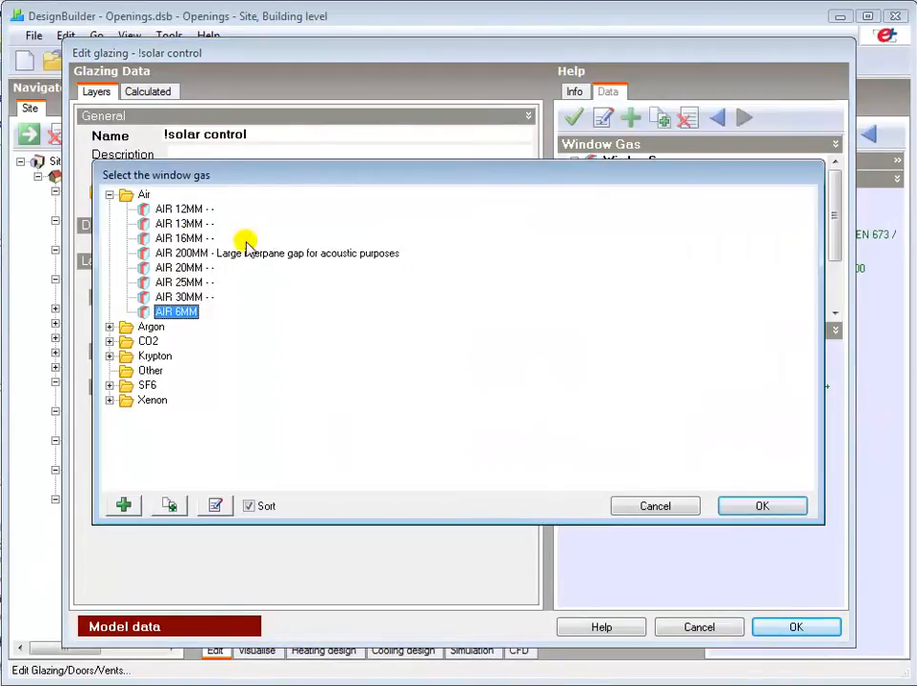
click(179, 237)
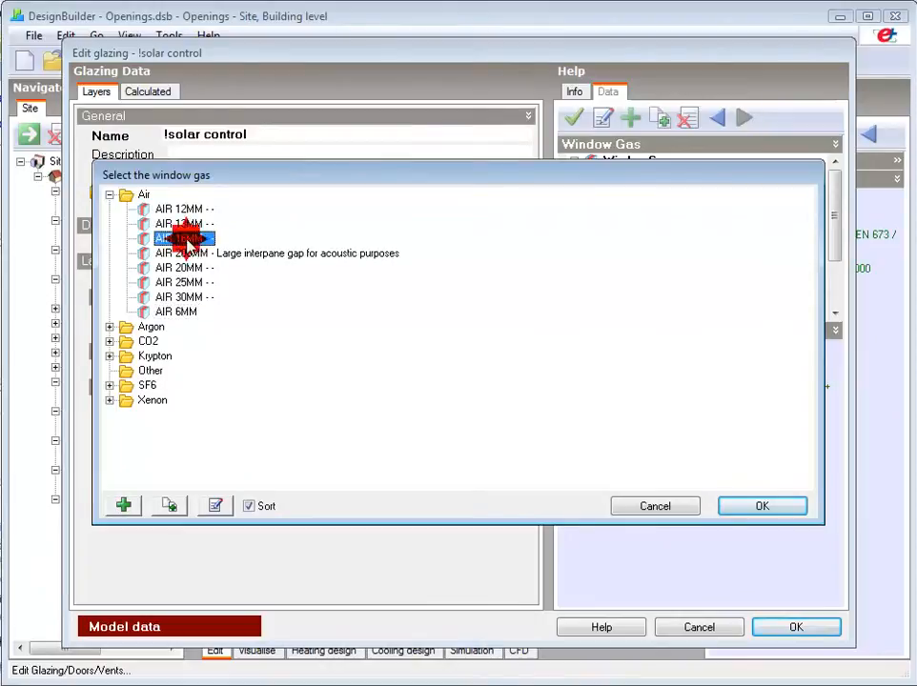
click(110, 194)
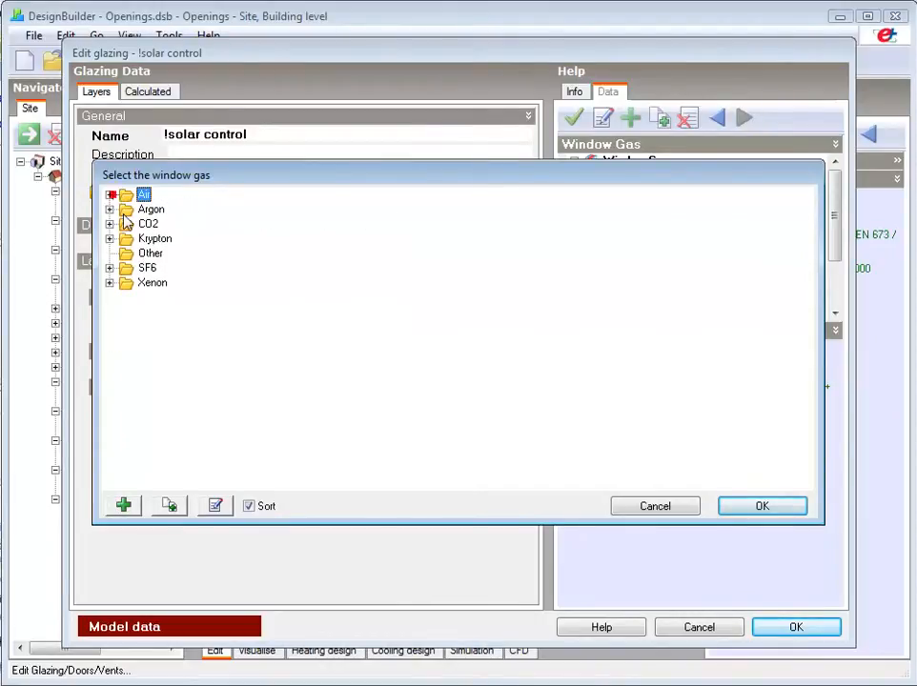
click(111, 208)
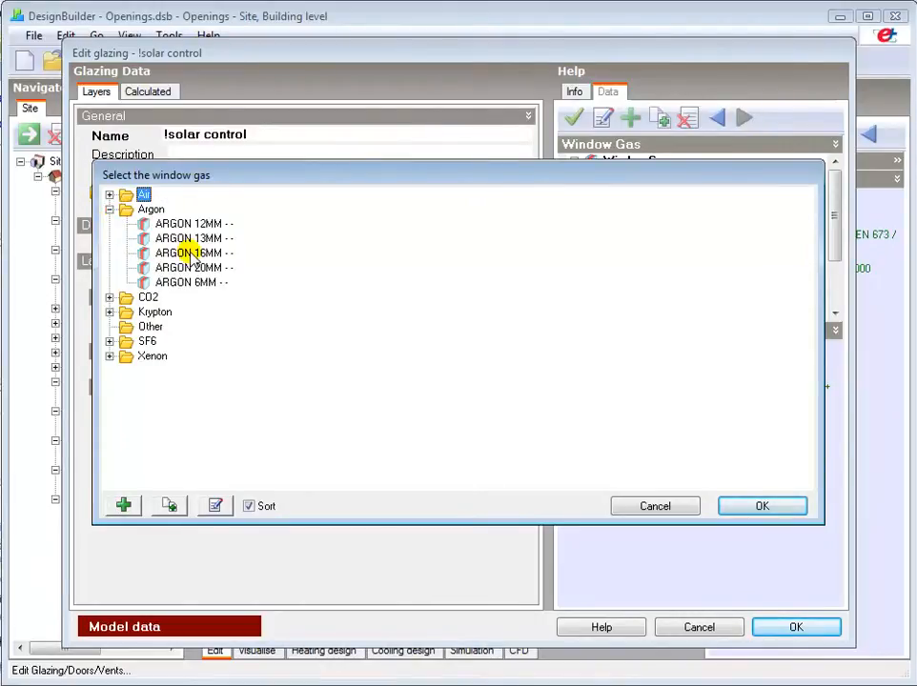
click(186, 252)
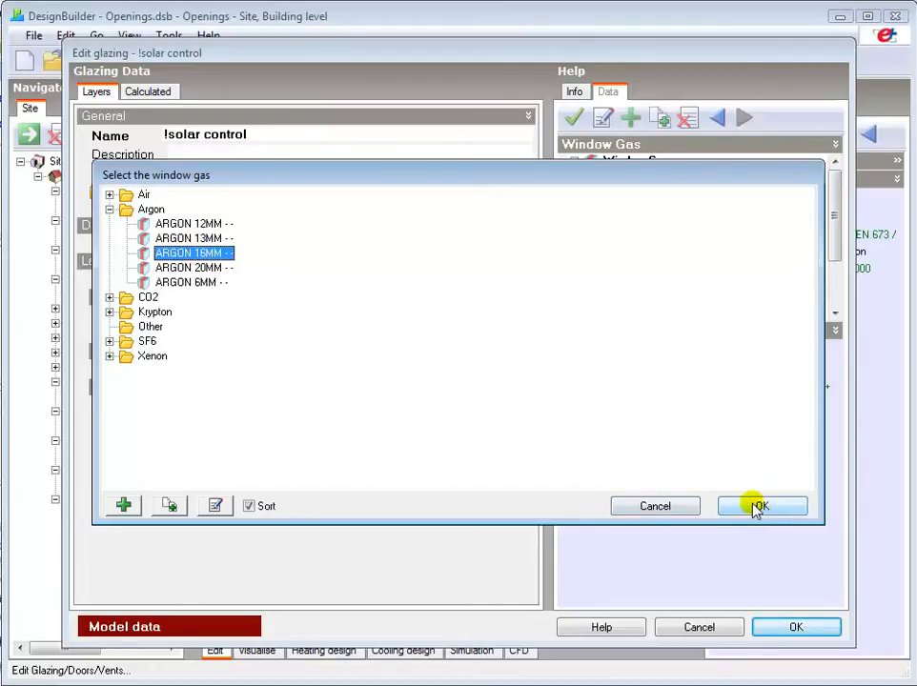
click(767, 507)
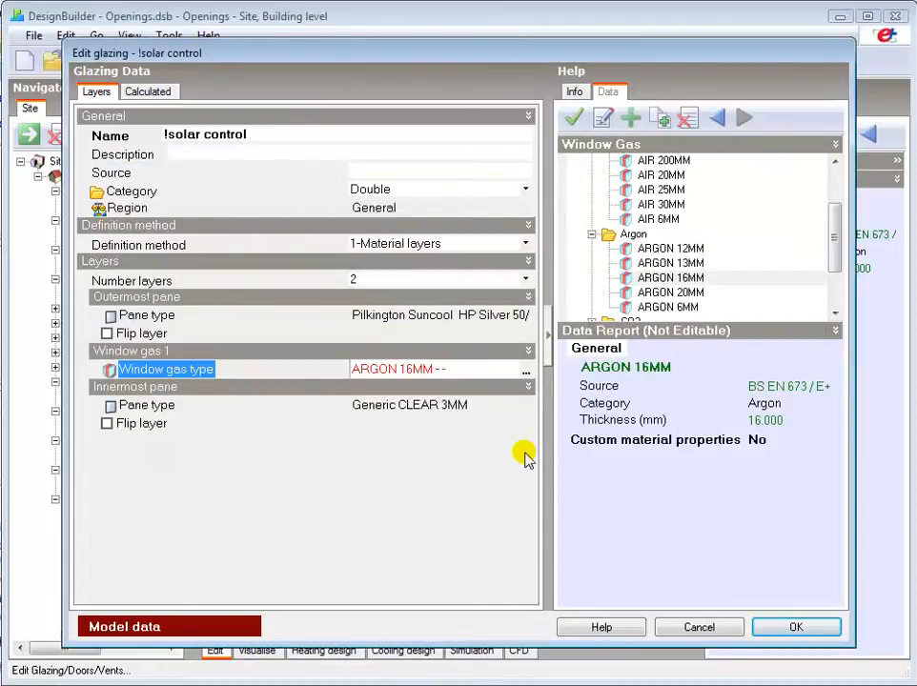
mouse_move(392, 408)
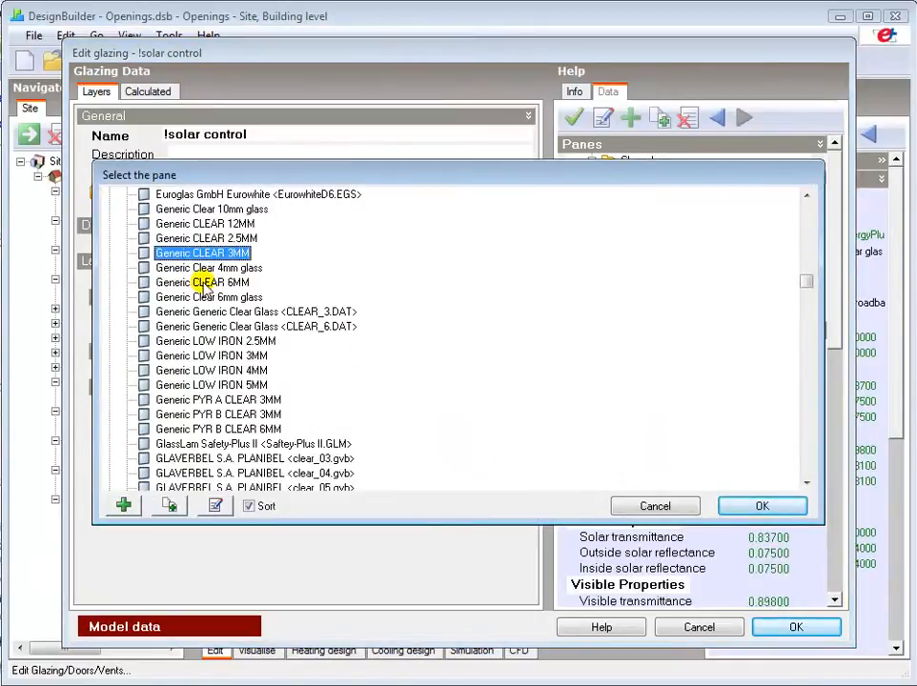
Step: Set the innermost pane to Generic CLEAR 6MM and confirm
click(202, 283)
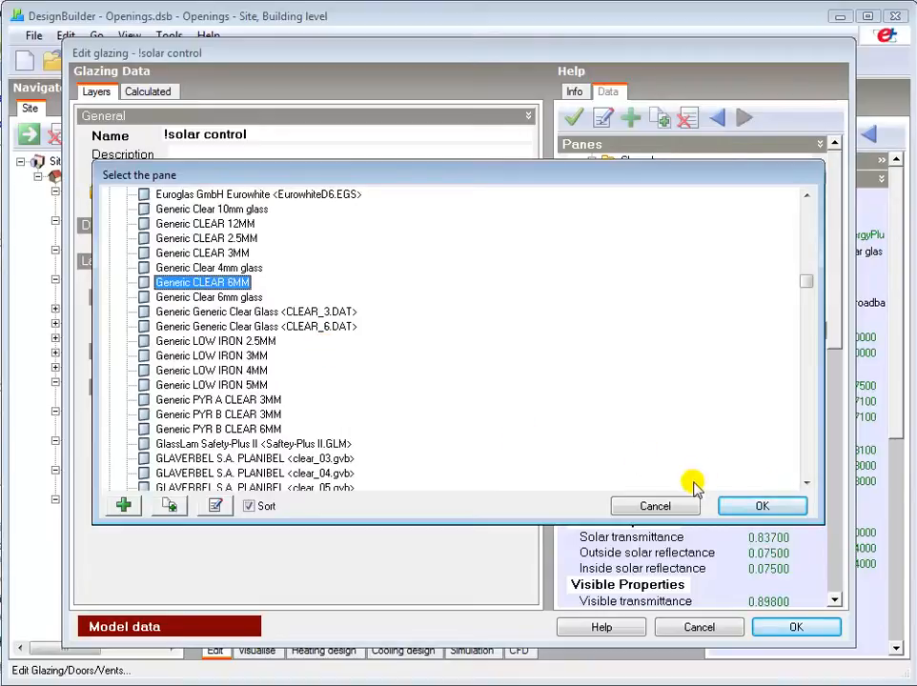
click(762, 506)
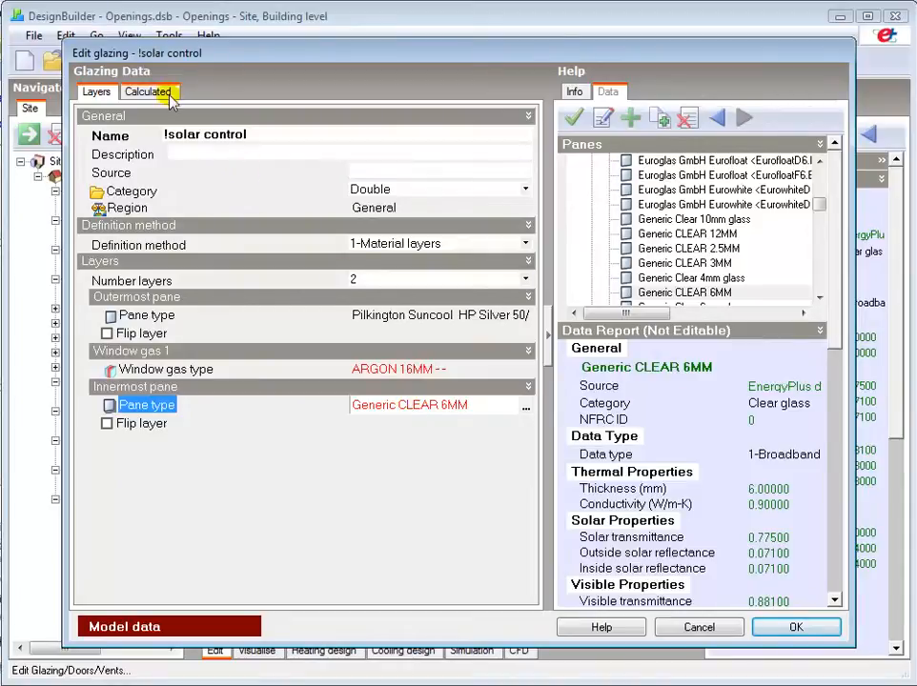
Step: Review calculated values (SHGC 0.303, U-value 2.469), save the glazing, and decline applying it at this level
click(149, 92)
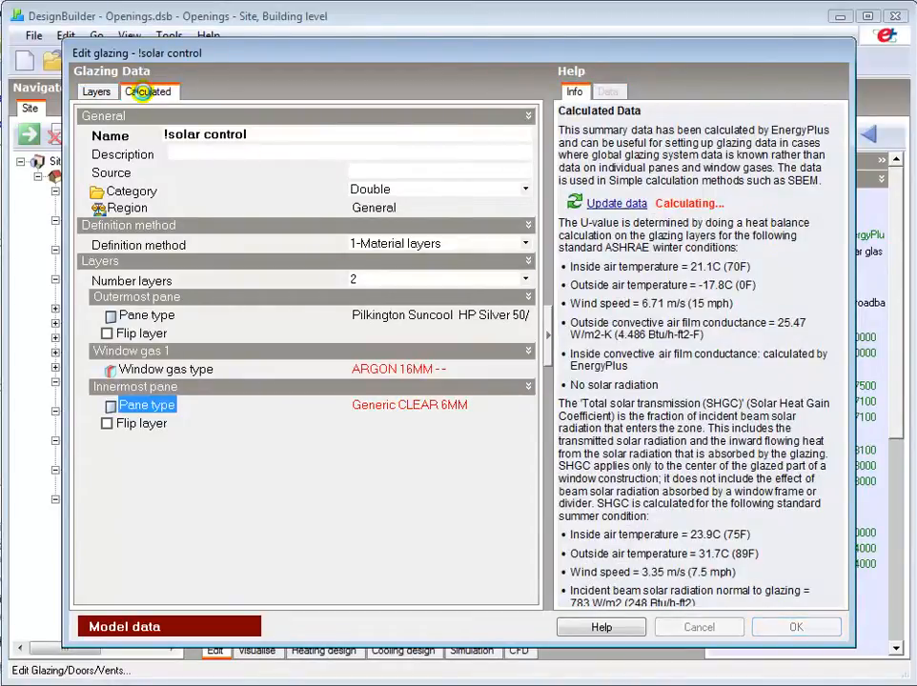
click(614, 202)
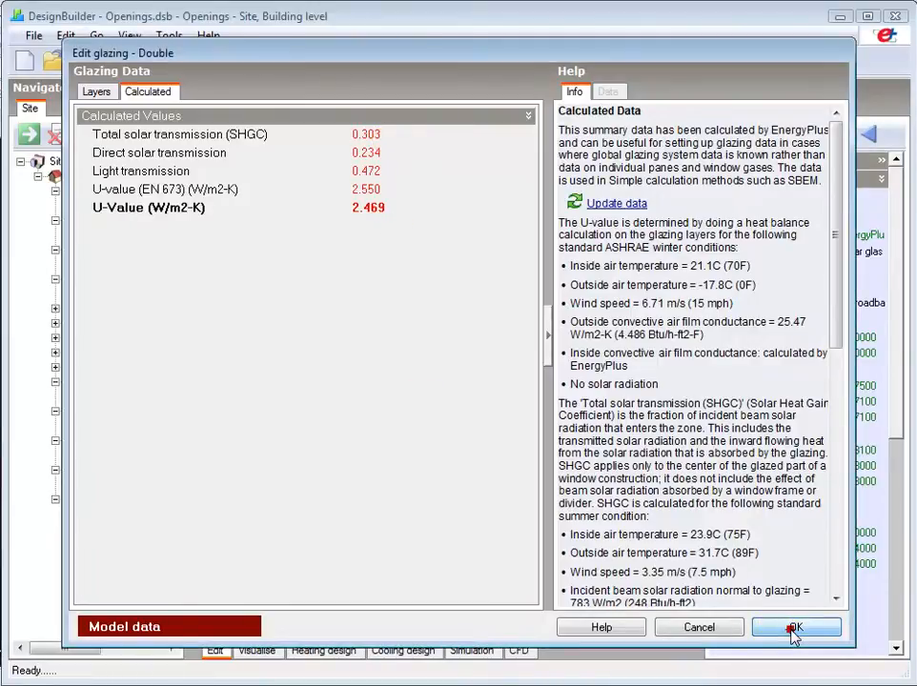
click(793, 629)
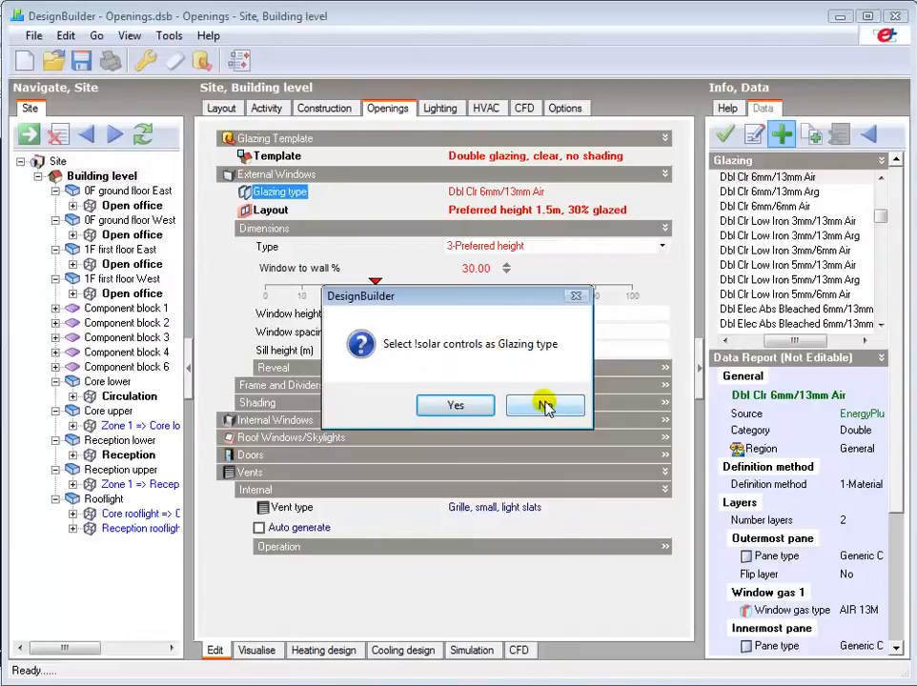
click(546, 405)
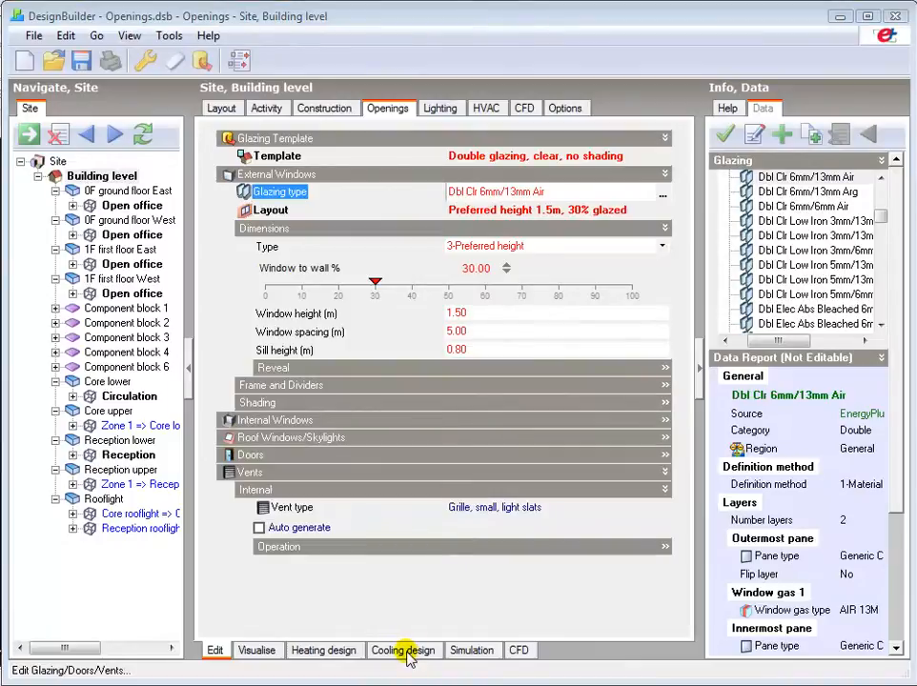
Step: View cooling design results for the ground floor East and West open offices, reading West window solar gains
click(403, 650)
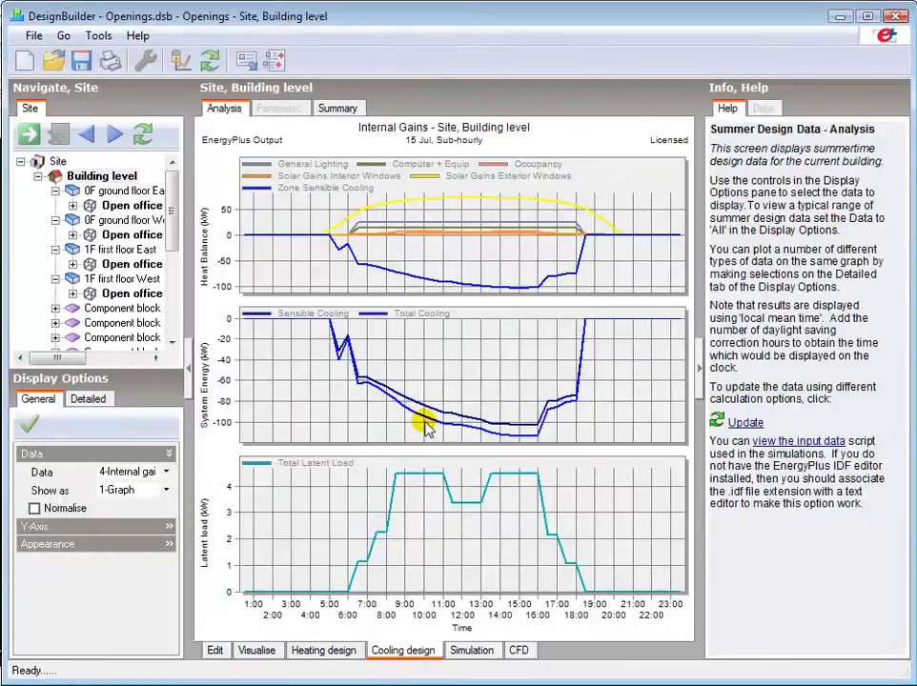
mouse_move(416, 399)
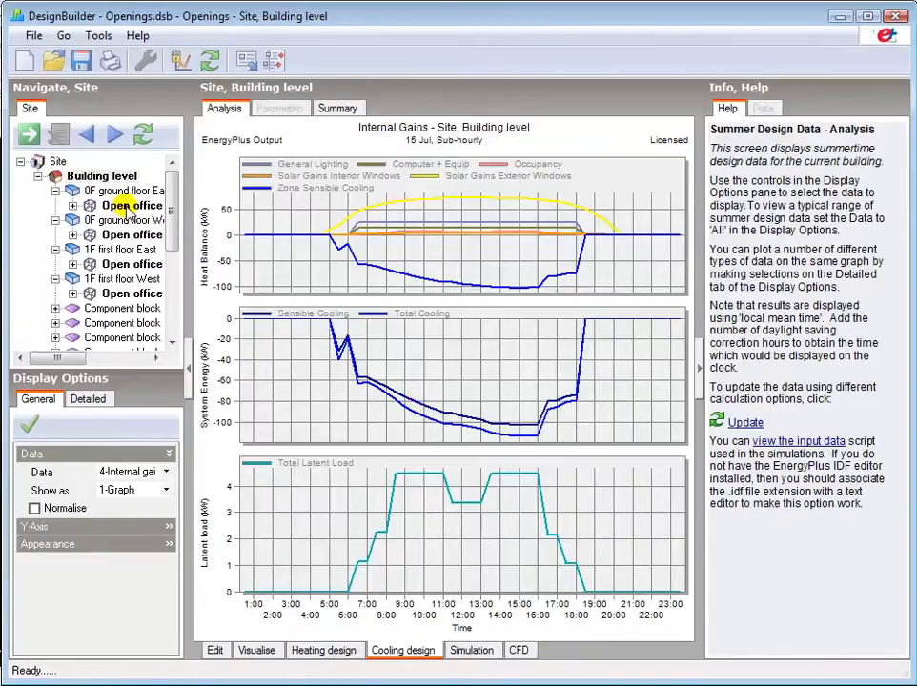
click(131, 206)
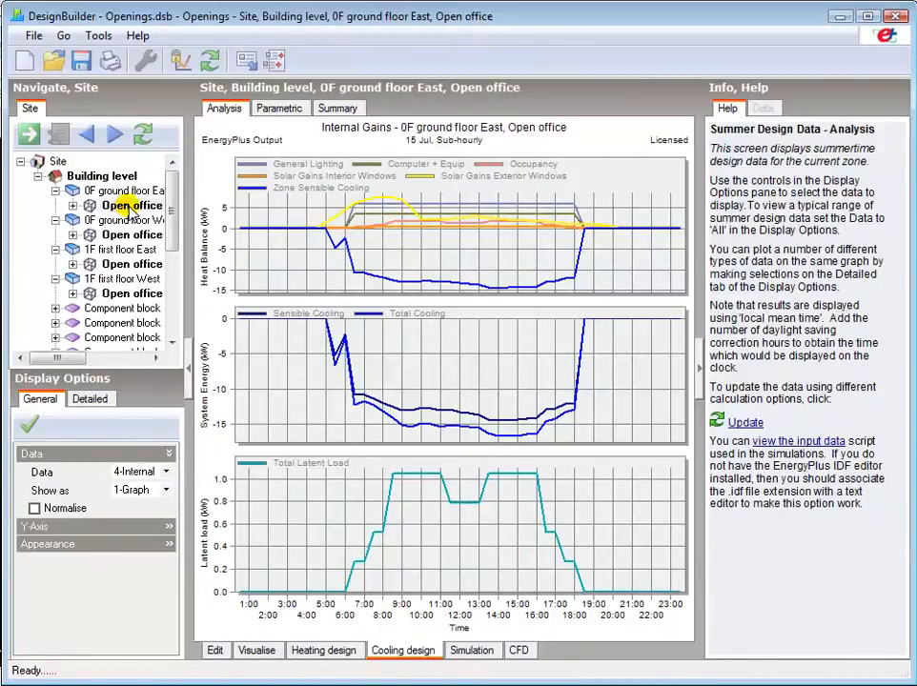
mouse_move(383, 200)
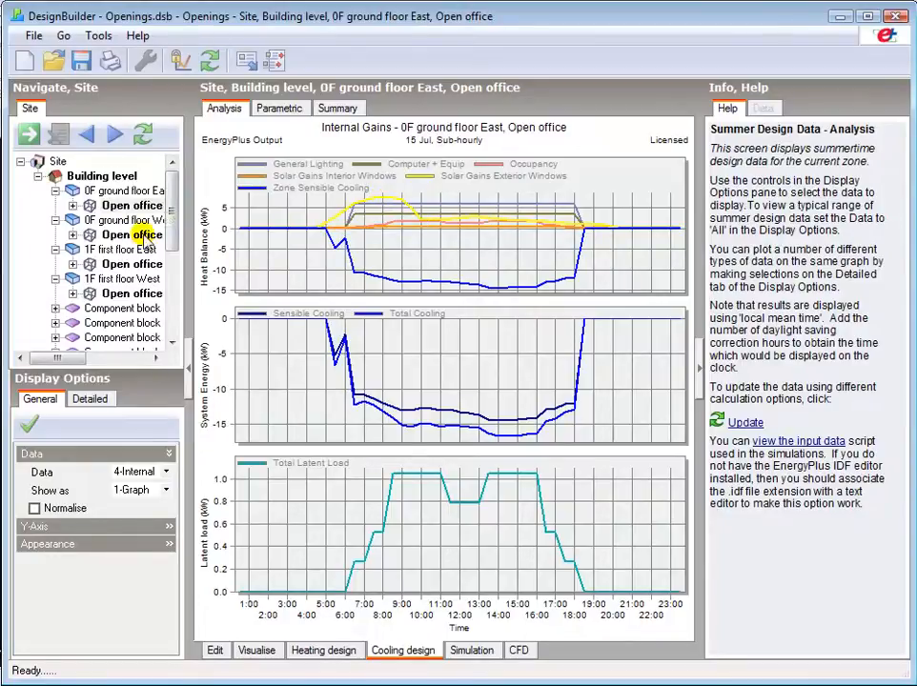
click(131, 235)
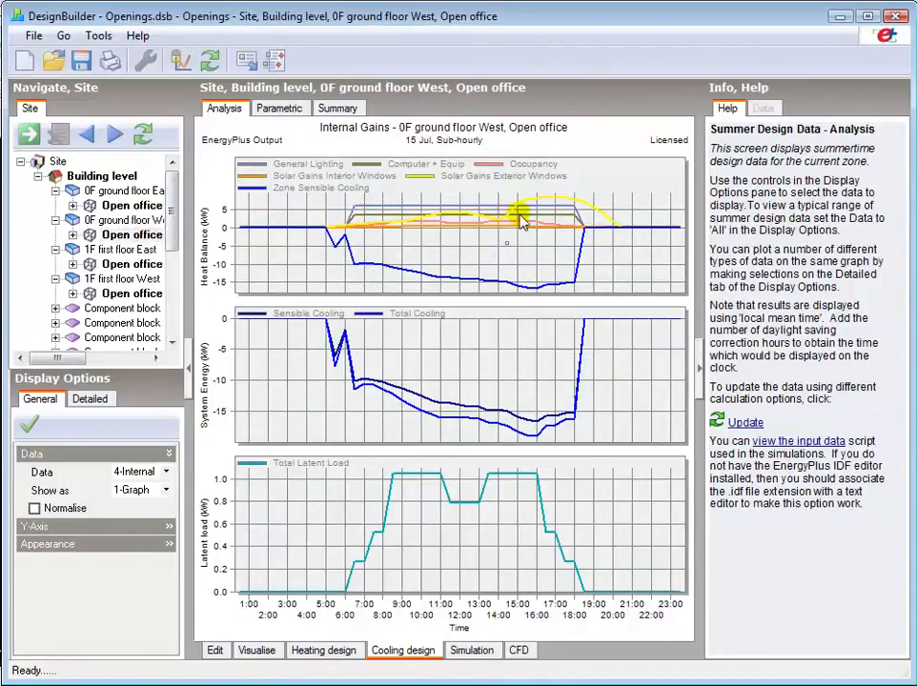
mouse_move(553, 202)
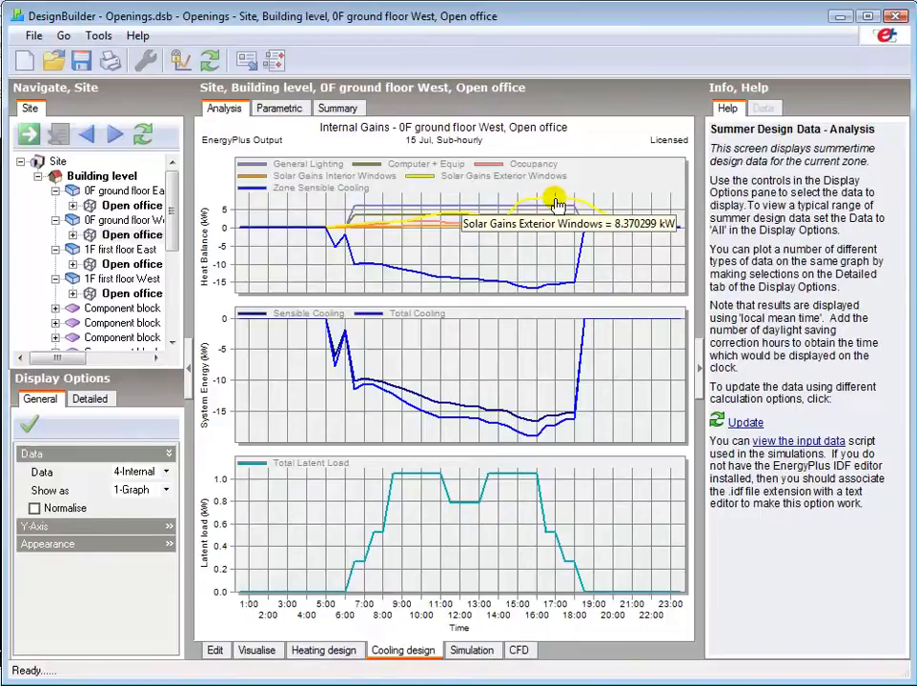
click(256, 650)
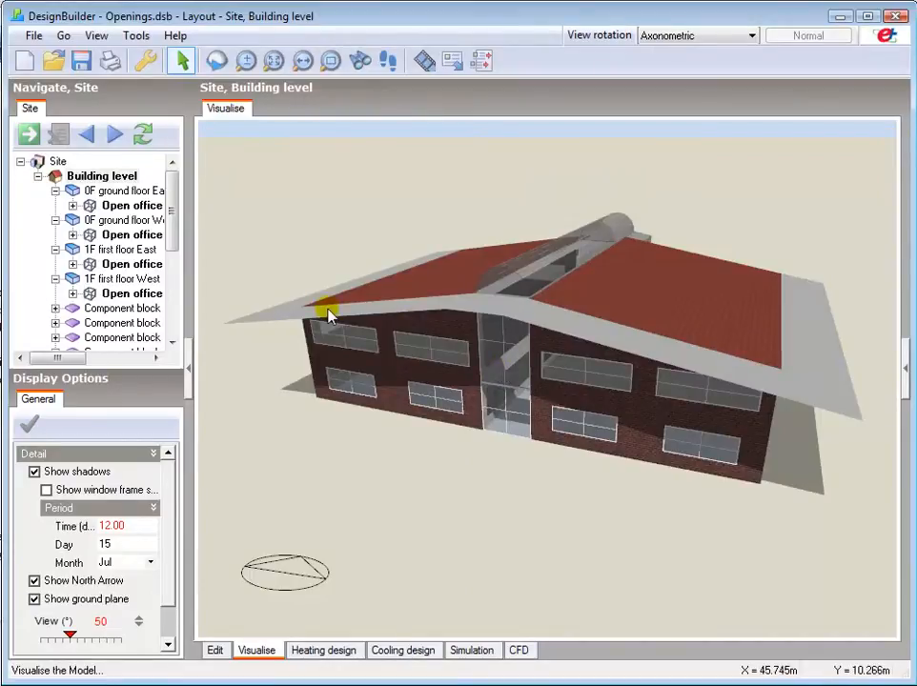
mouse_move(679, 359)
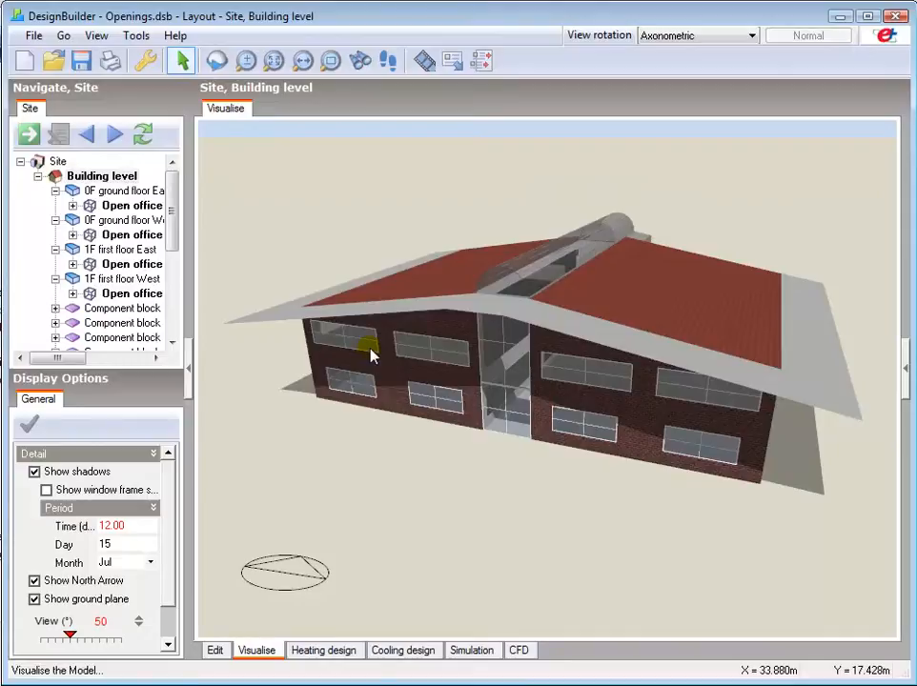
Step: Return from the rendered visualisation to the building-level Openings data
click(218, 650)
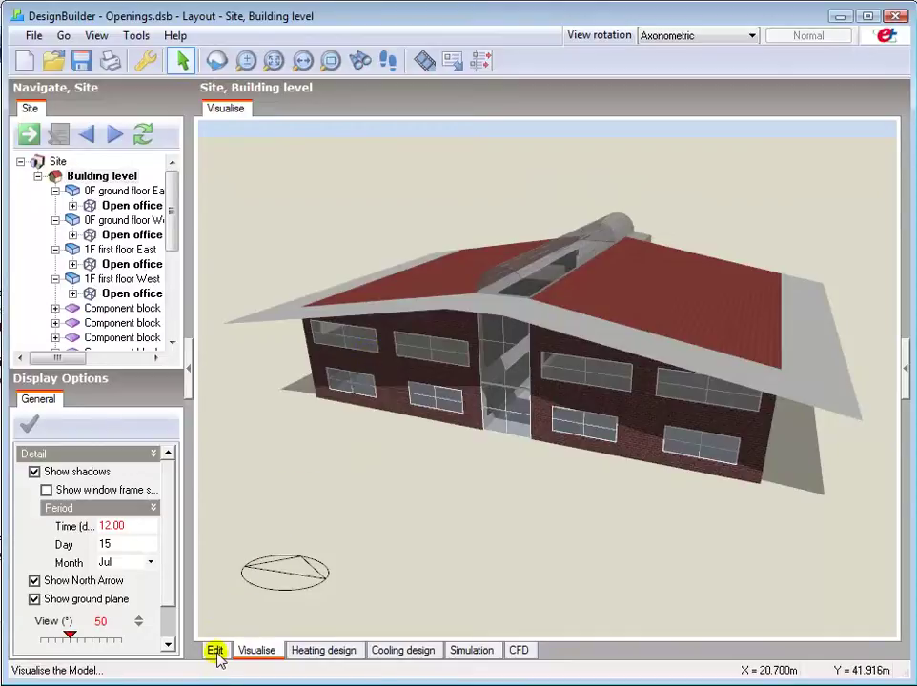
click(218, 652)
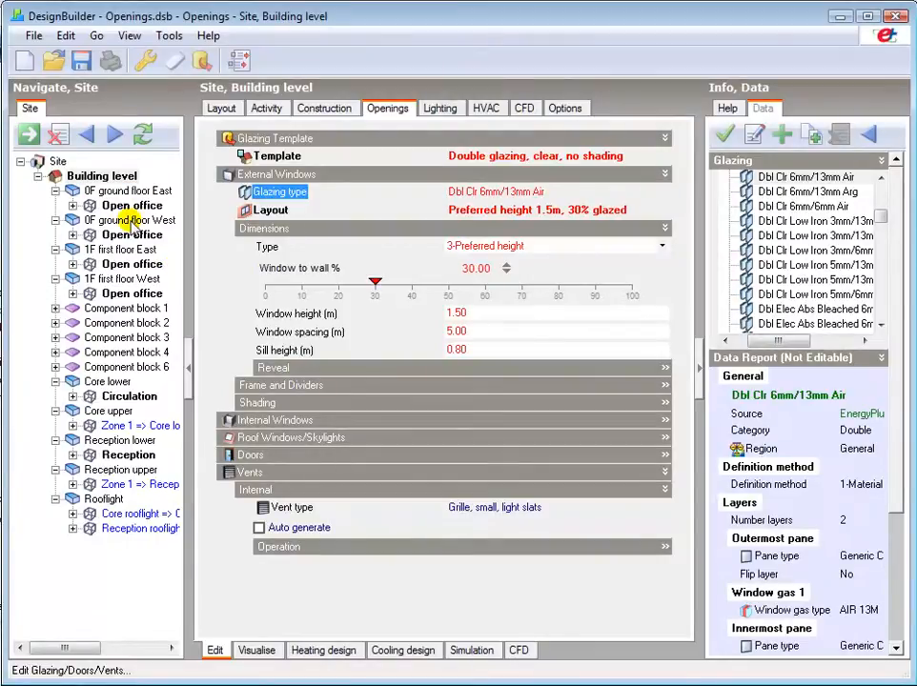
Step: Assign the 'solar control' glazing to the 0F ground floor West block's external windows
click(130, 222)
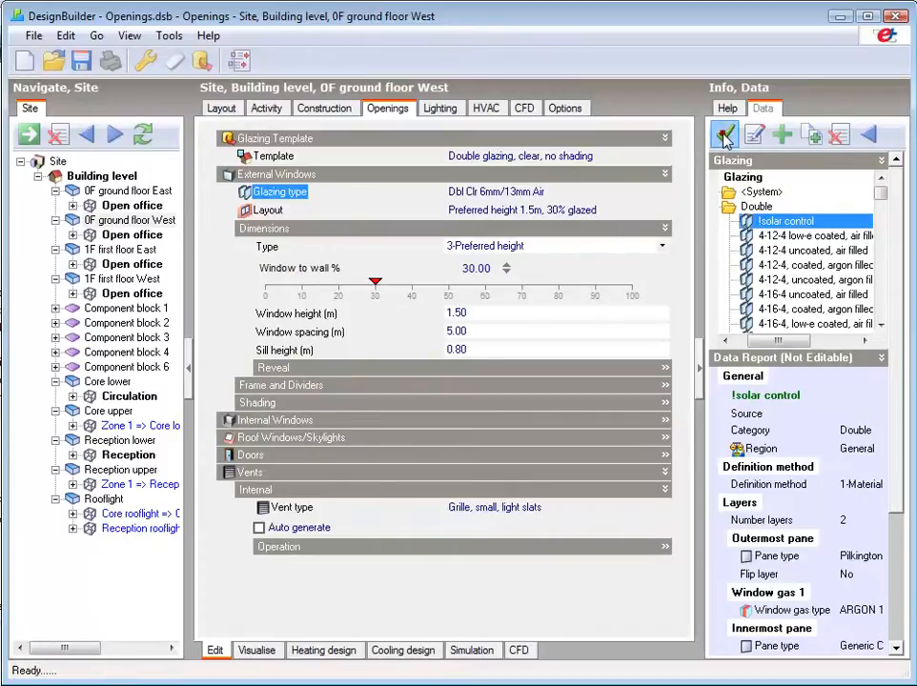
click(724, 136)
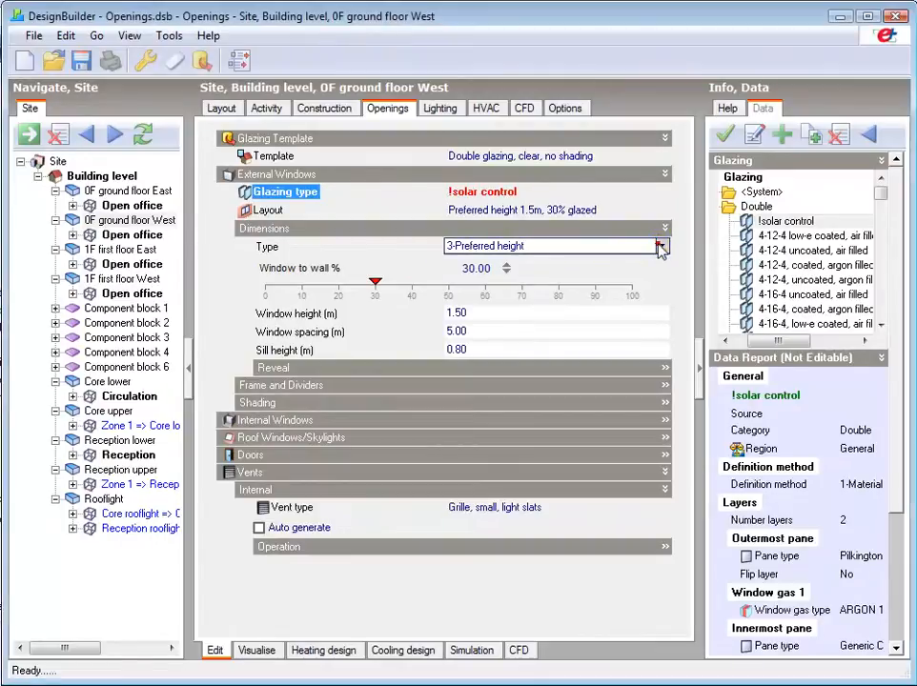
click(728, 106)
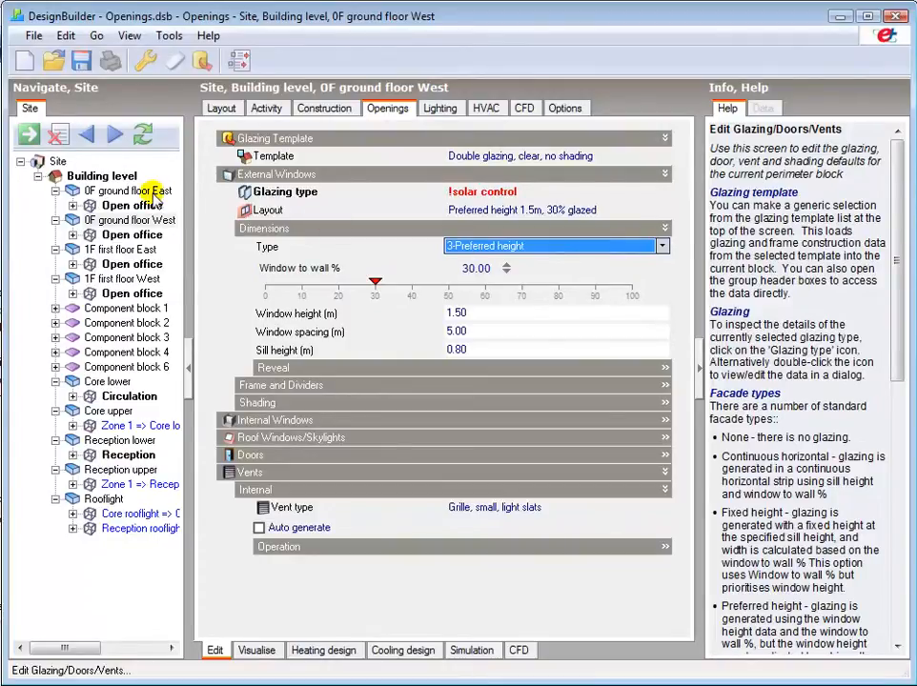
Step: Confirm the 0F ground floor East block shows 50% window-to-wall, then return to Building level
click(124, 190)
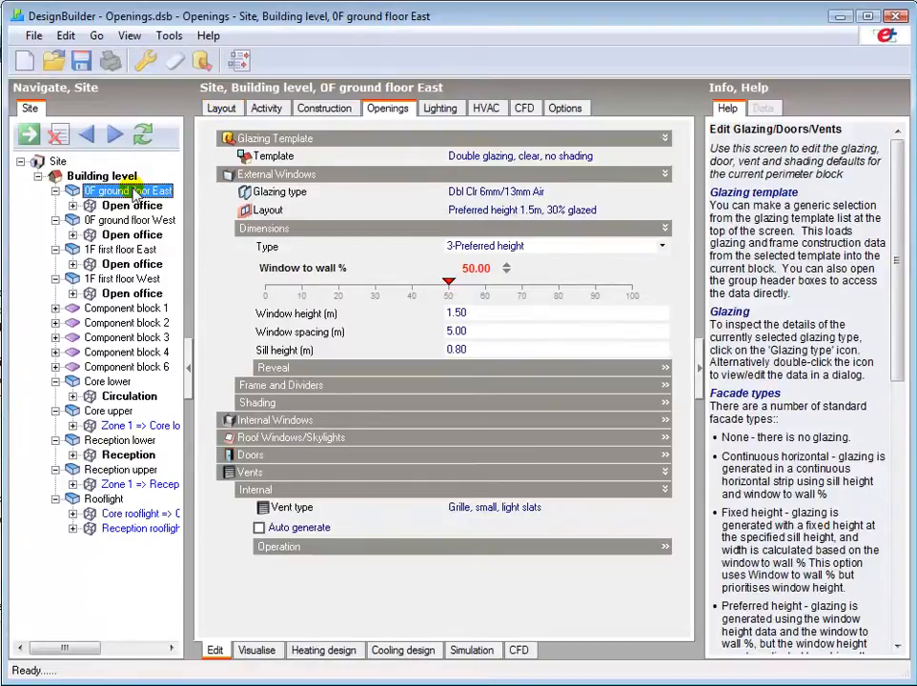
click(221, 106)
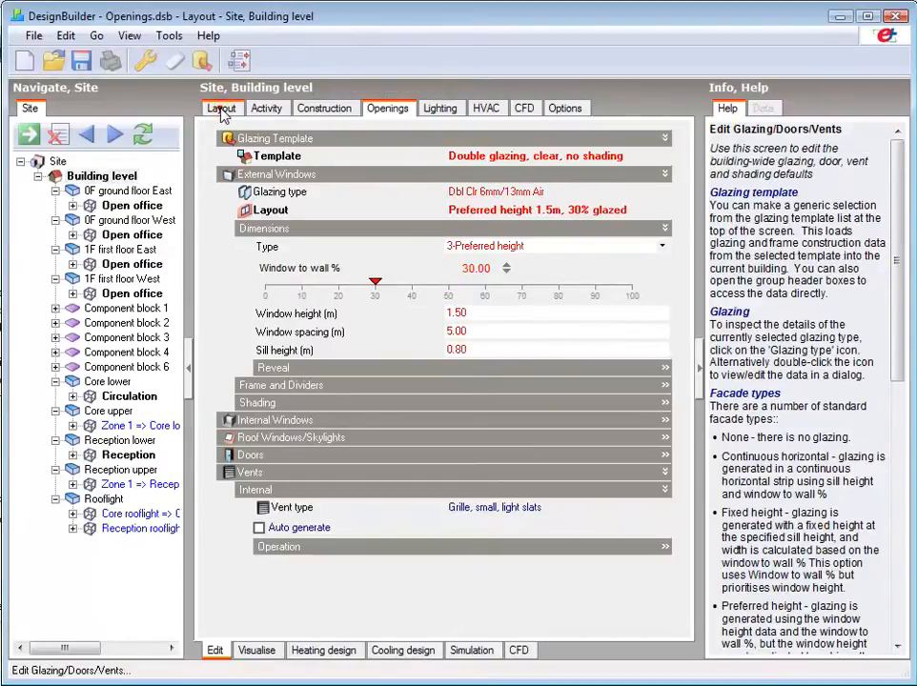
Step: Recalculate and display building-level cooling design results for 15 July
click(222, 107)
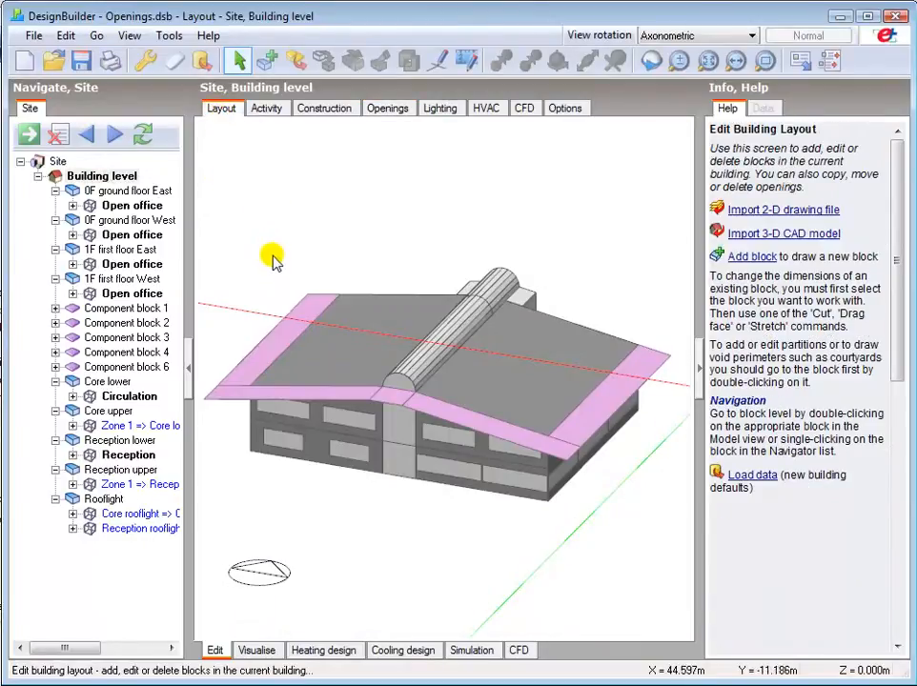
mouse_move(412, 484)
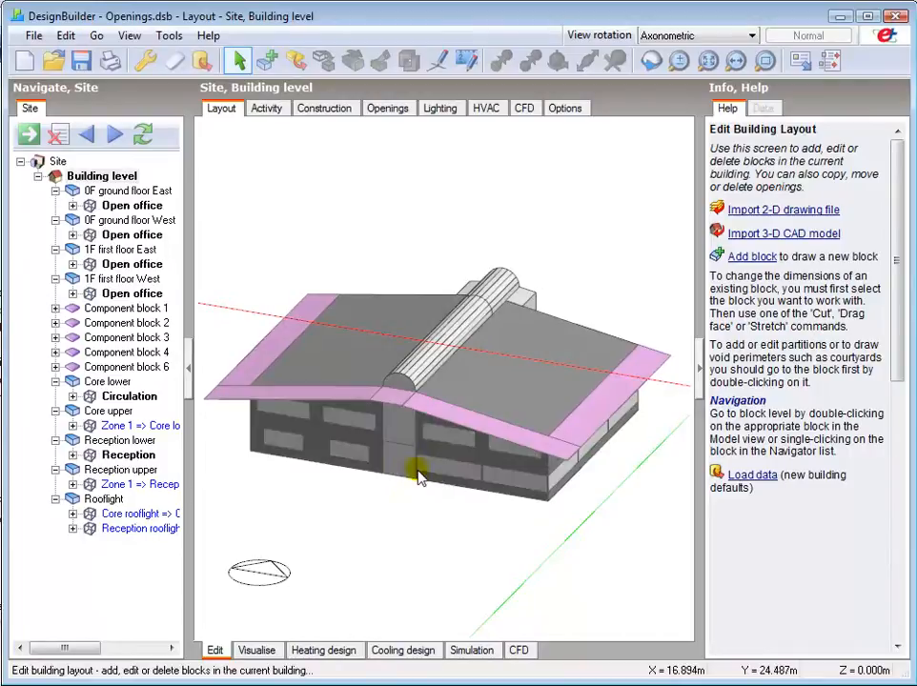
click(402, 650)
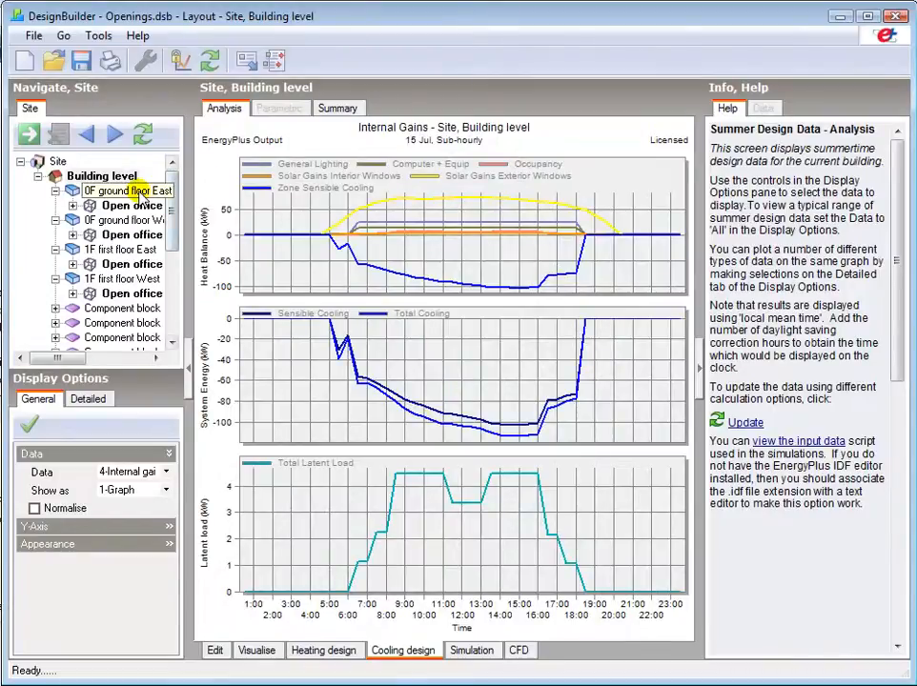
Step: Load cooling results for the East open office, then the West open office with its reduced solar gains
click(126, 190)
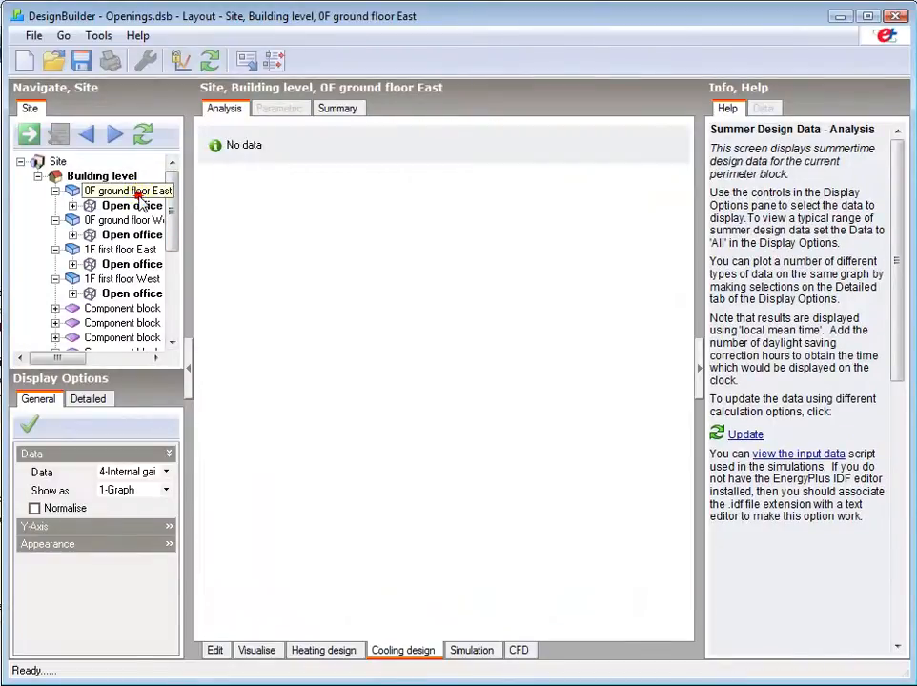
click(130, 206)
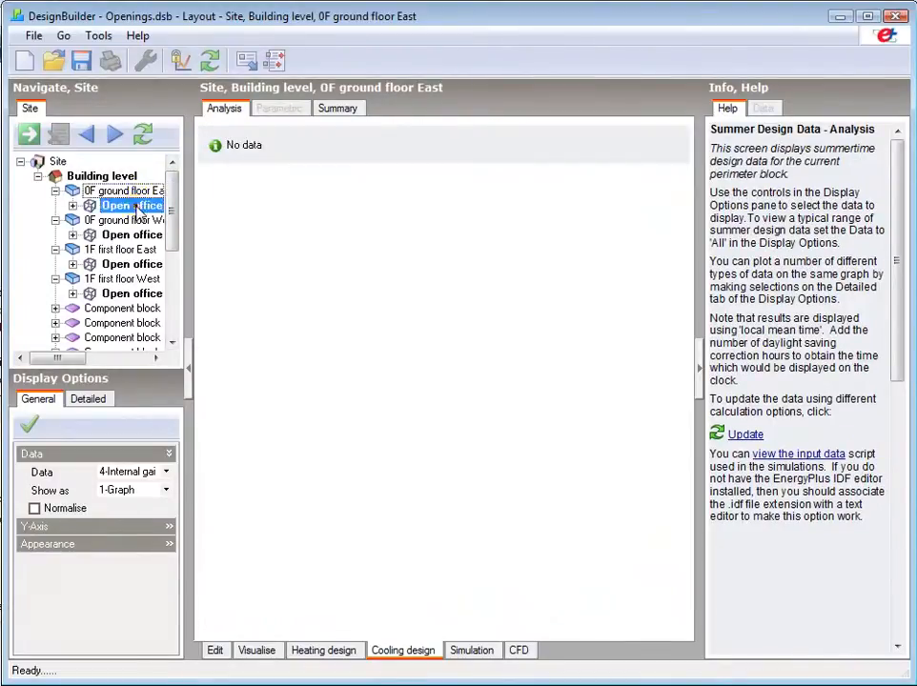
click(132, 206)
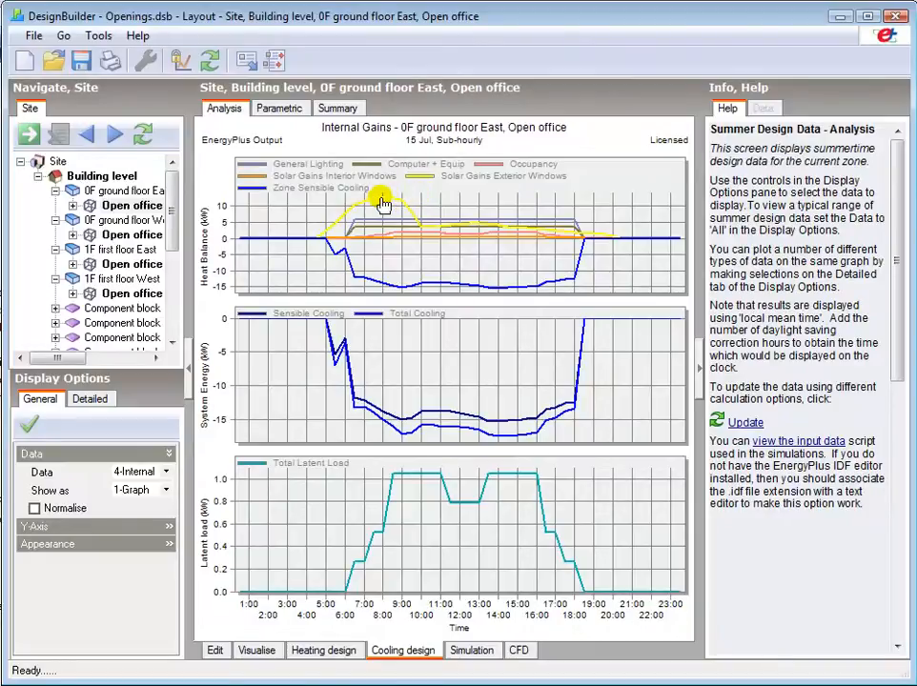
mouse_move(385, 202)
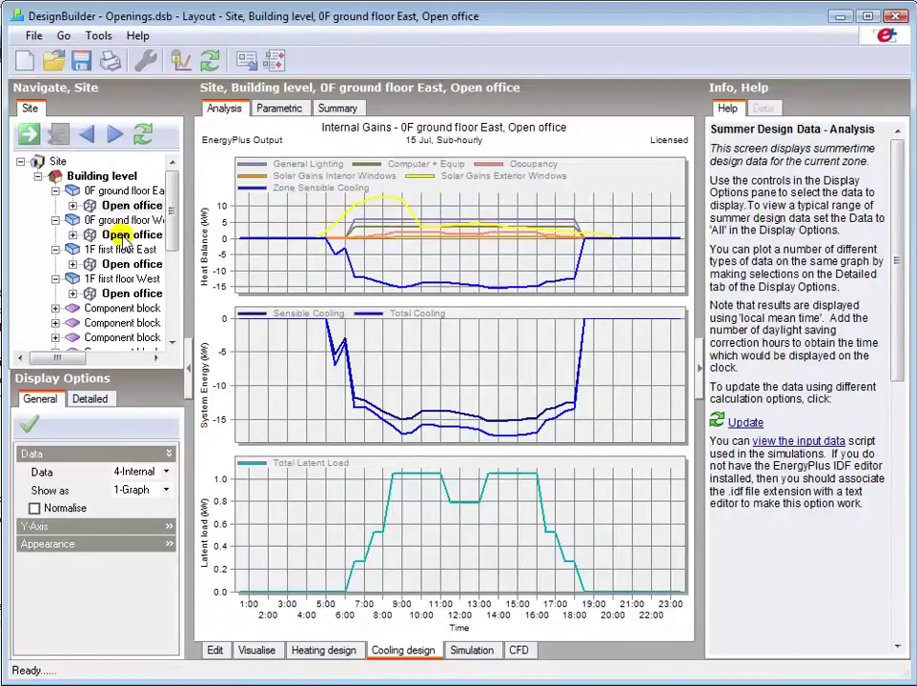
click(131, 234)
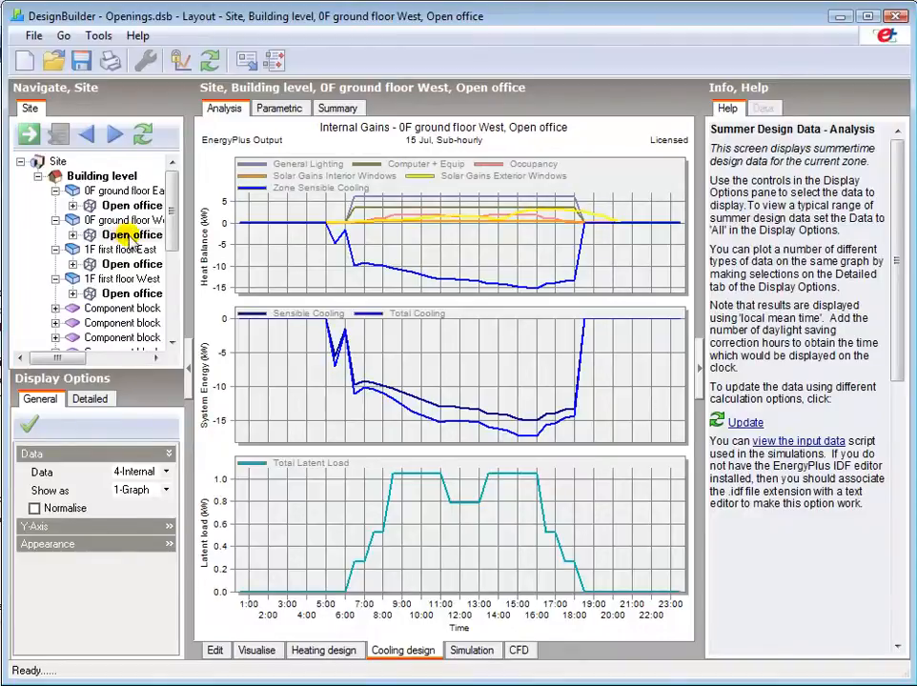
mouse_move(453, 217)
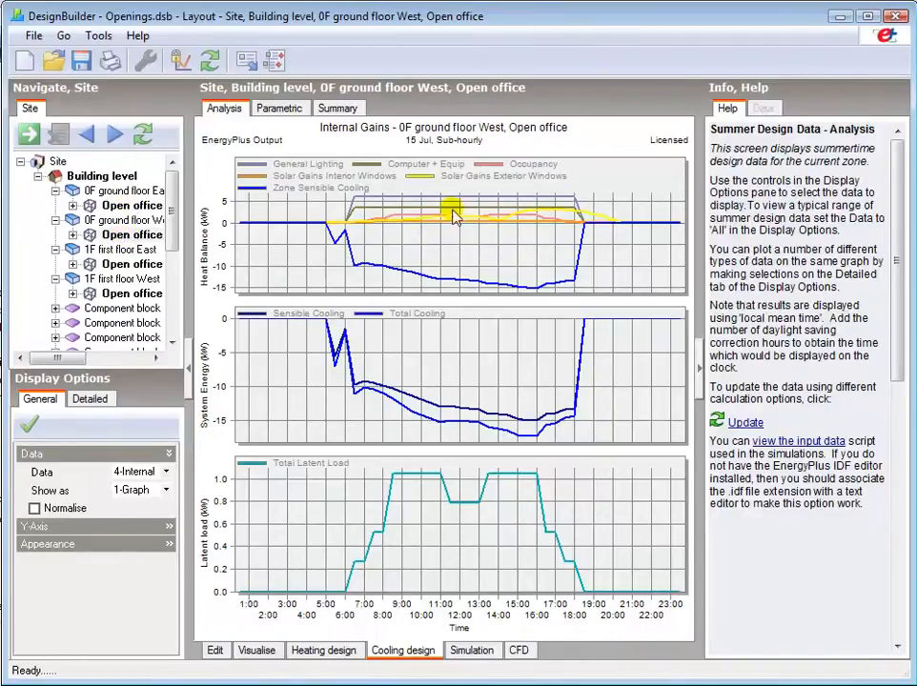
mouse_move(557, 210)
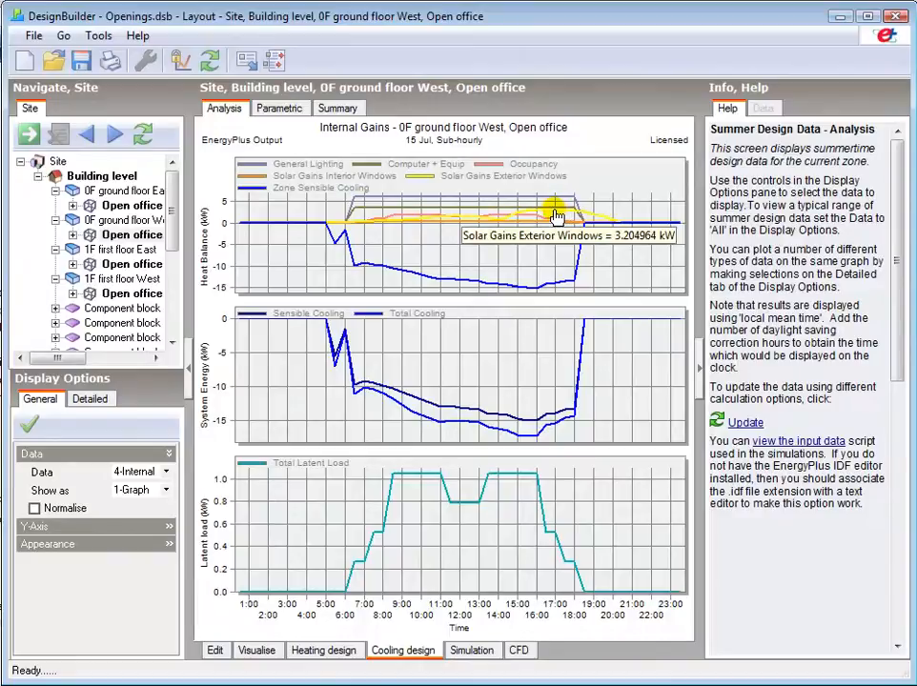